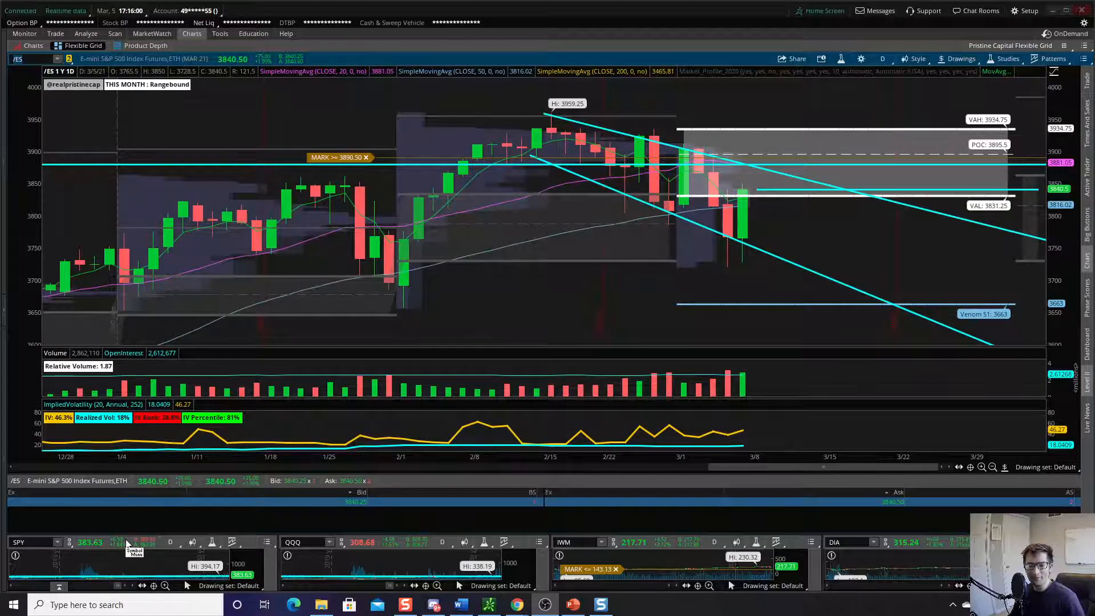
mouse_move(397, 543)
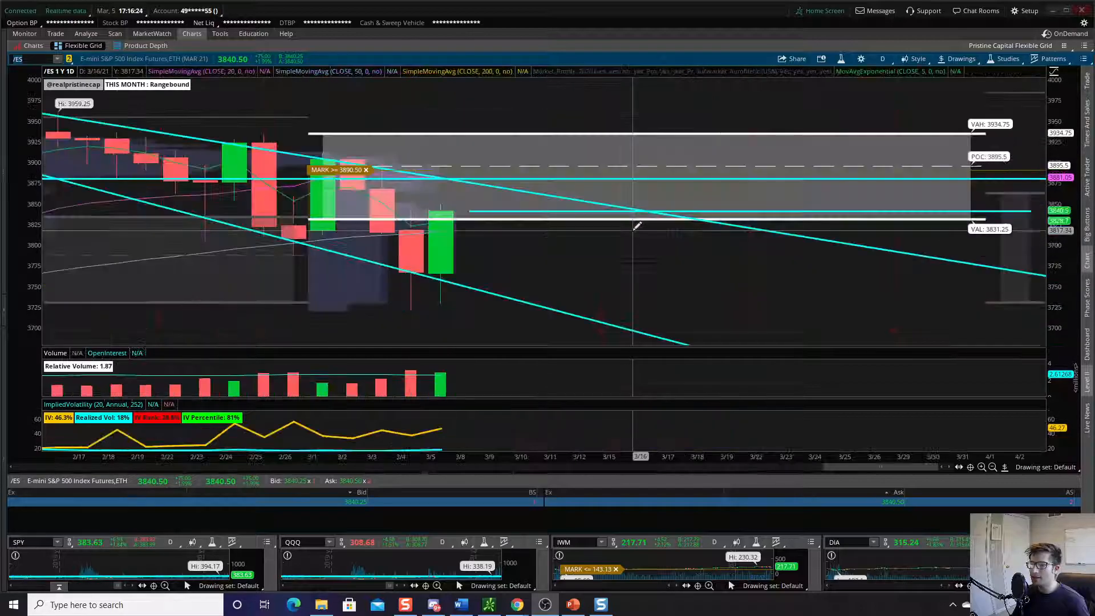
mouse_move(411, 255)
text(QQQ)
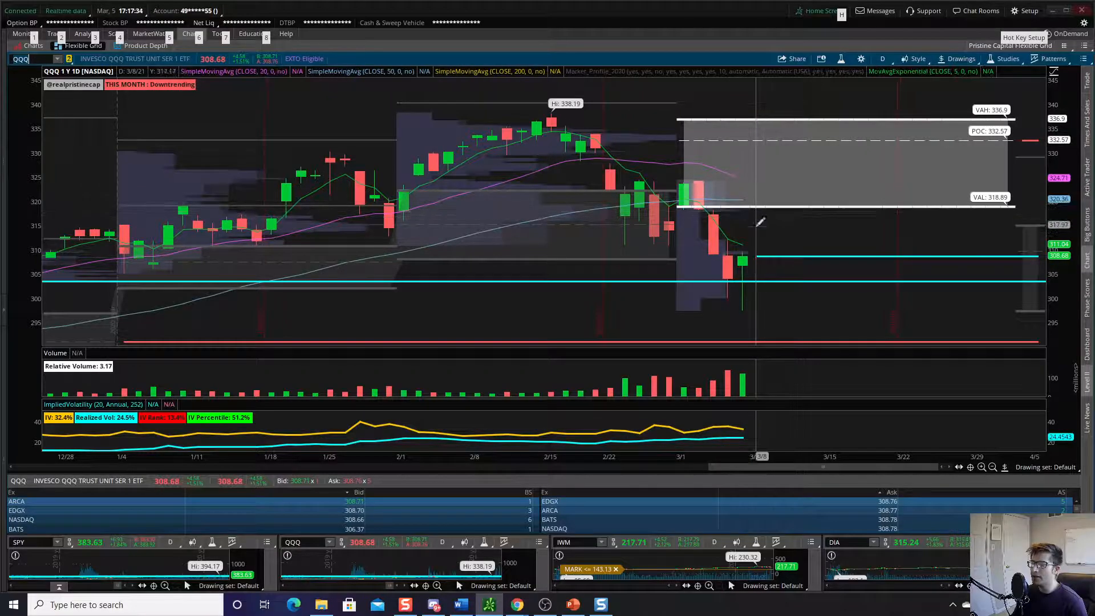
Load QQQ then DIA in the main chart symbol box, ending on the DIA daily chart.
click(27, 59)
text(DIA)
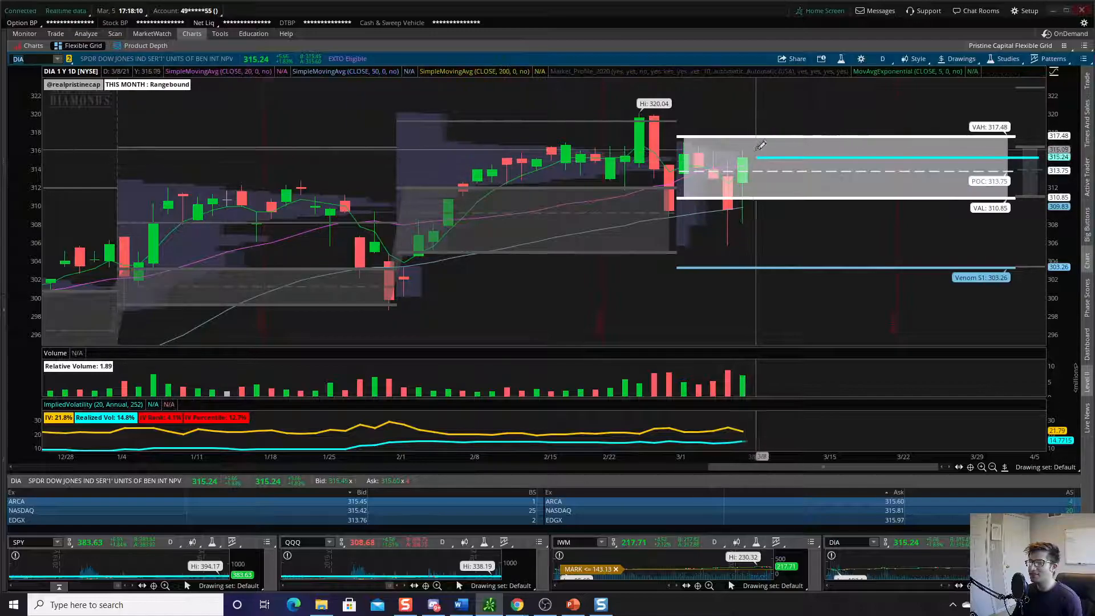
mouse_move(751, 155)
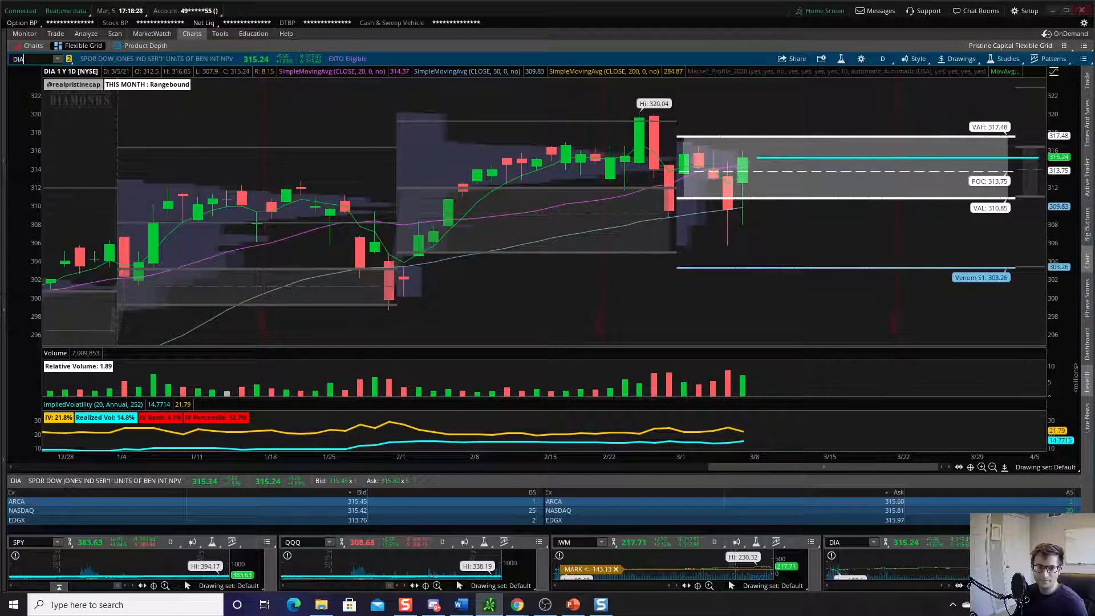
mouse_move(169, 199)
text(/ES)
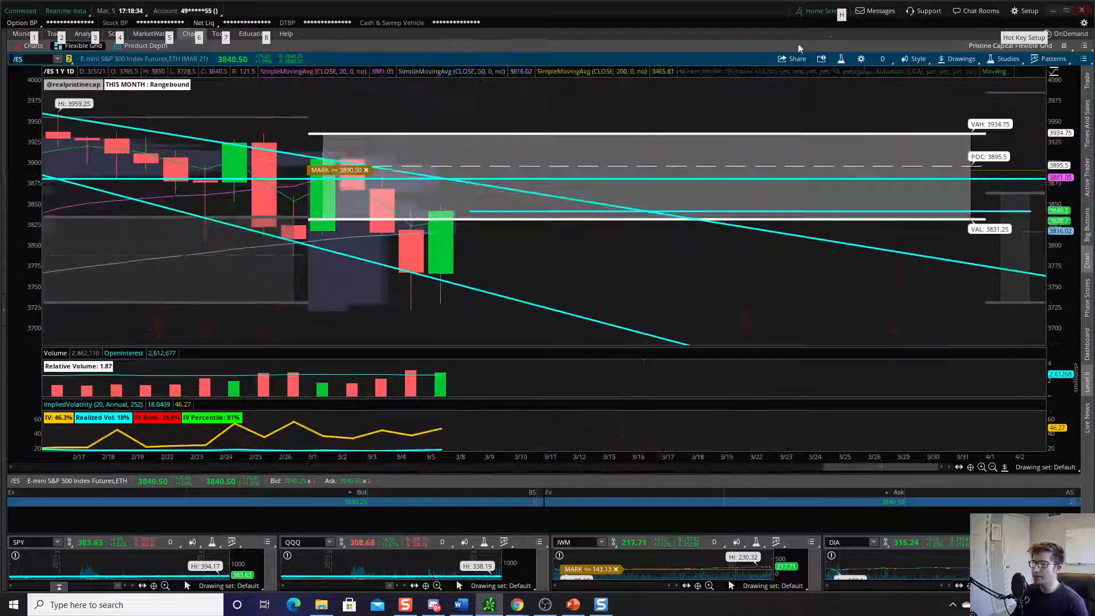
Switch the /ES chart to the 20 D : 1h timeframe.
click(882, 59)
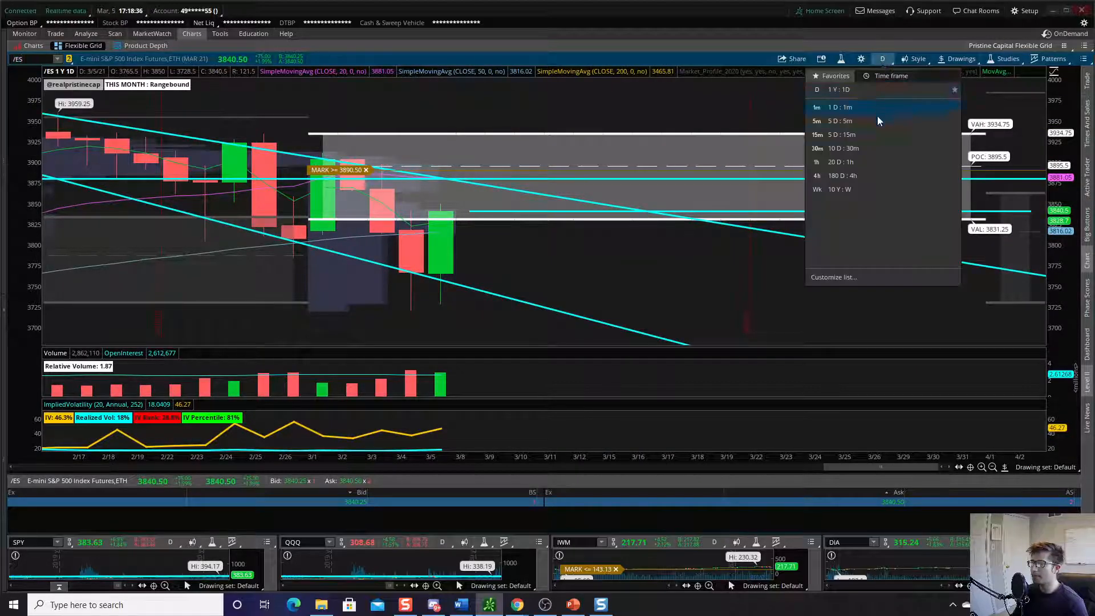
click(841, 161)
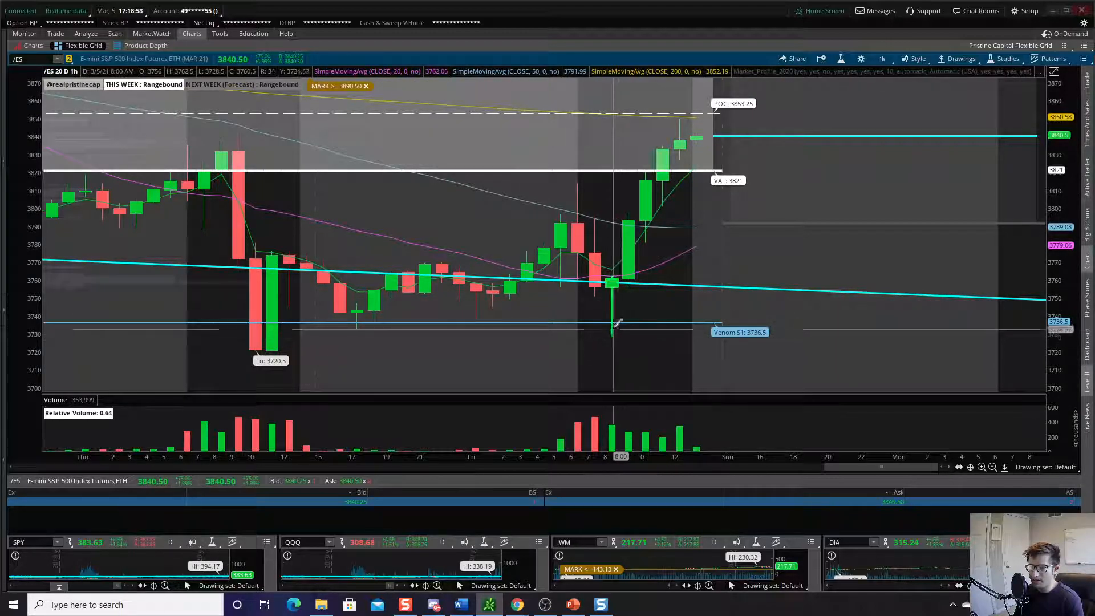
mouse_move(627, 331)
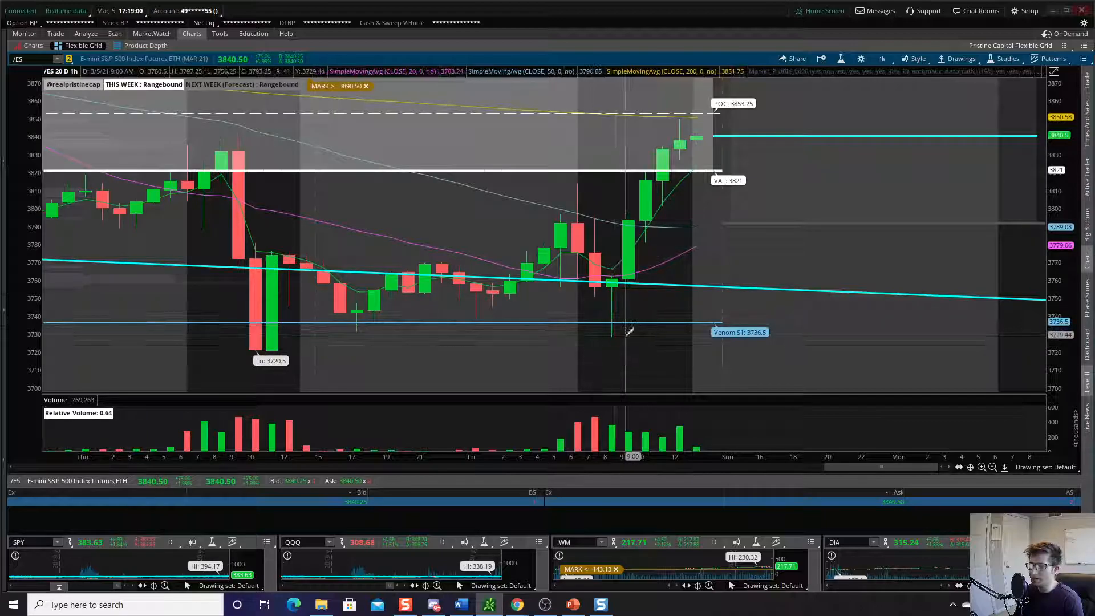
mouse_move(649, 332)
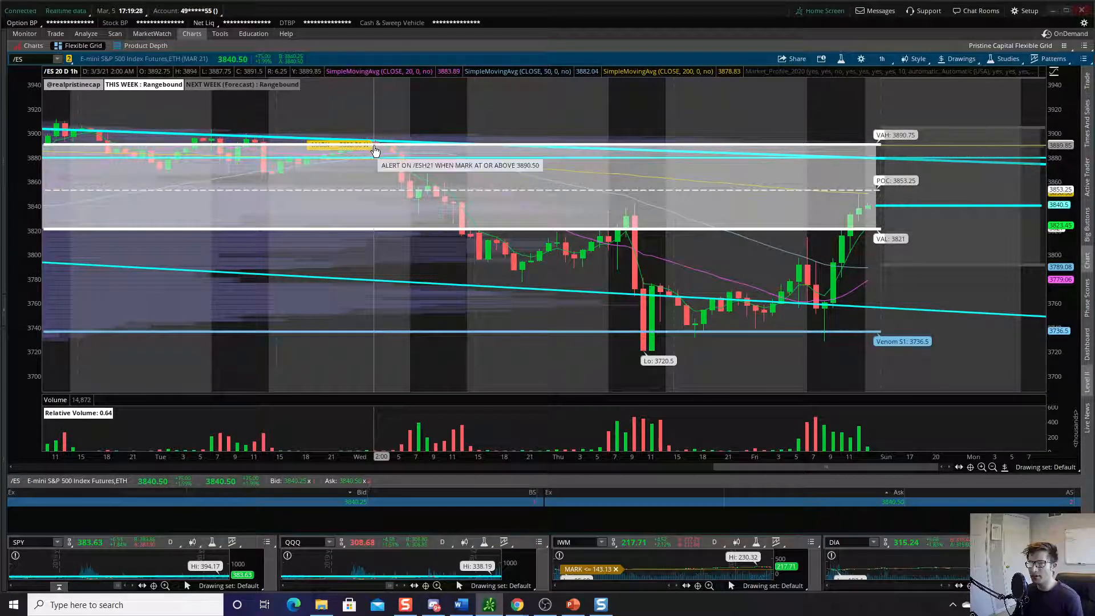
mouse_move(383, 134)
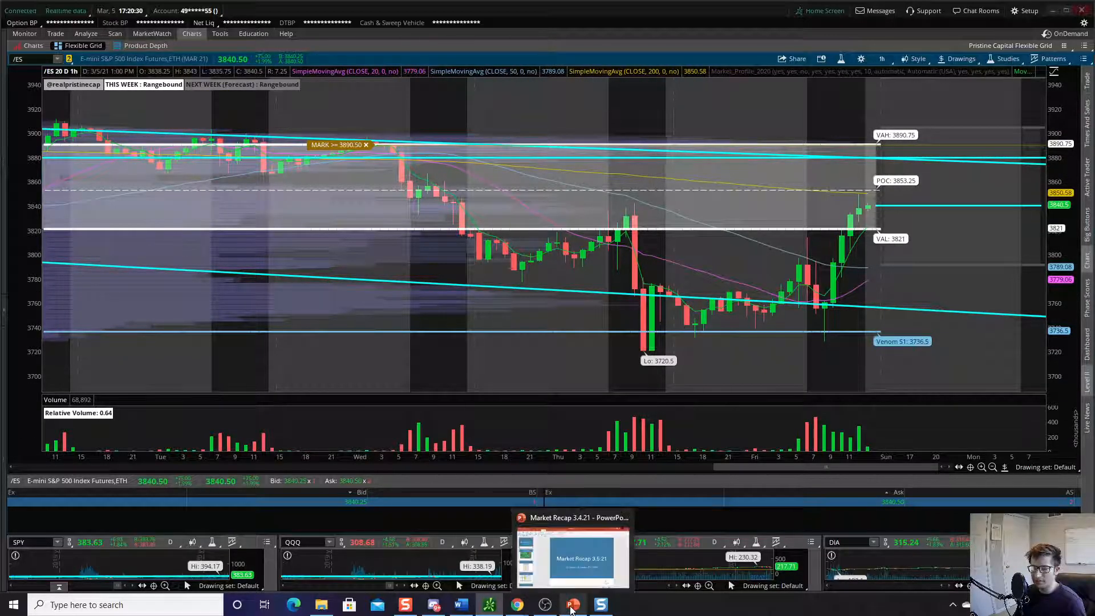
Bring the Market Recap deck forward and present the Finviz Heat Map slide full screen.
click(573, 605)
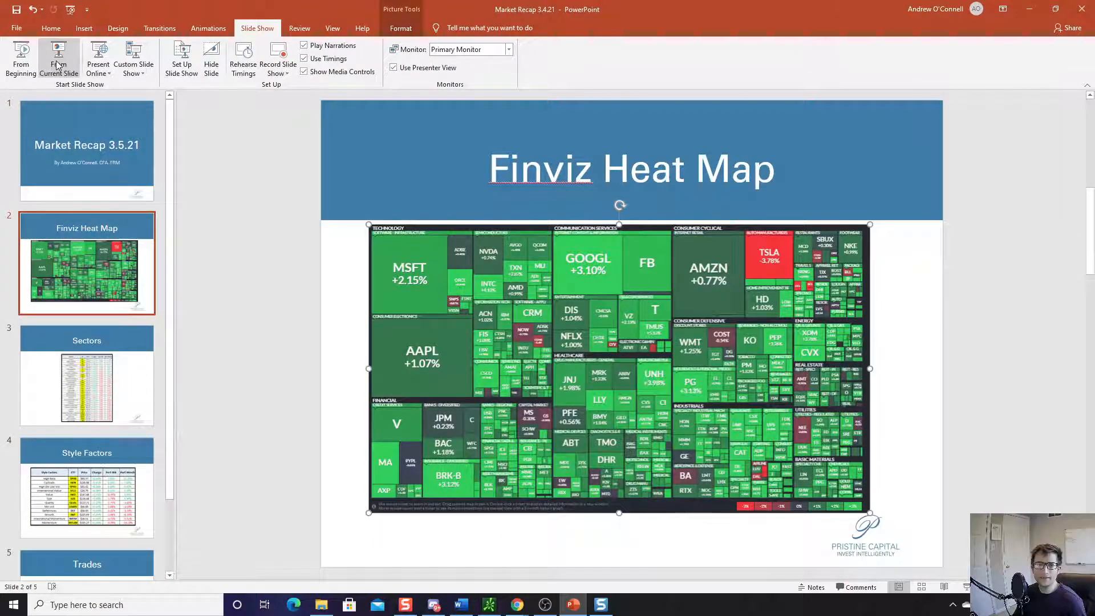
mouse_move(20, 57)
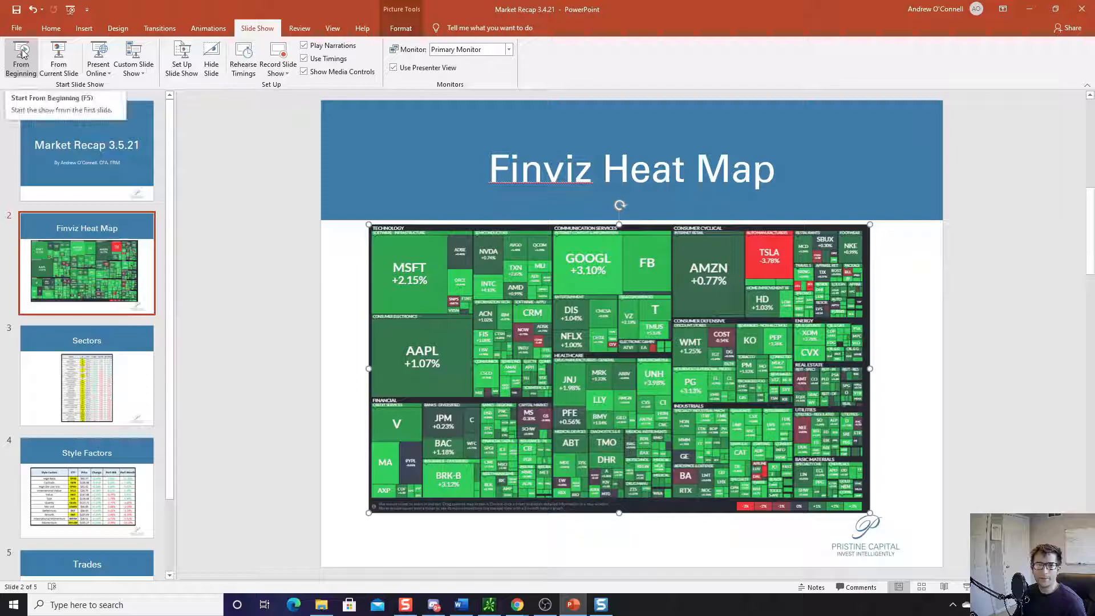
click(21, 58)
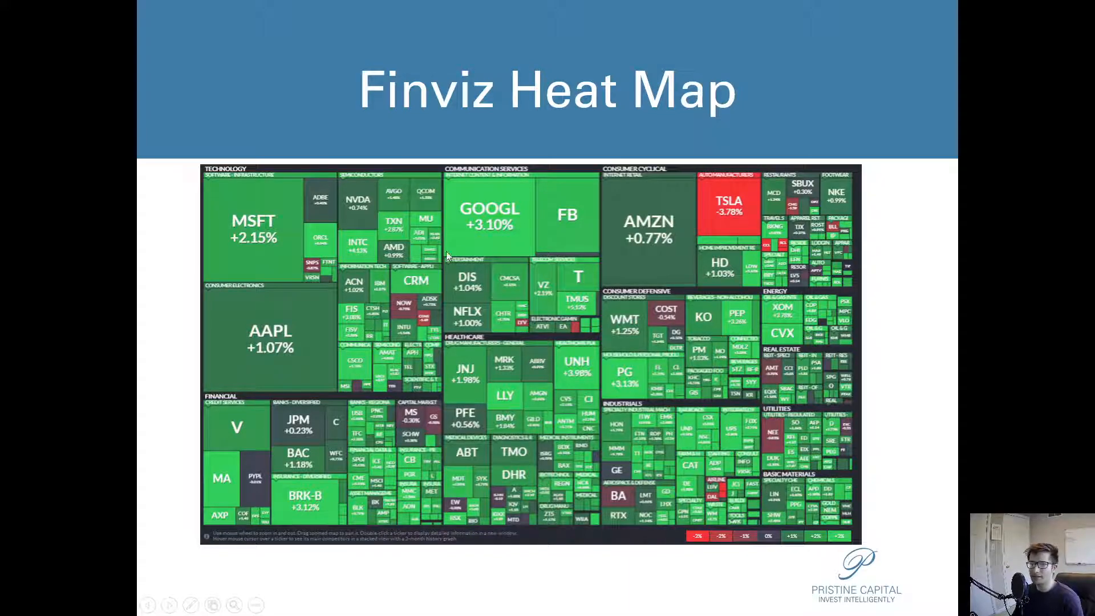
mouse_move(732, 226)
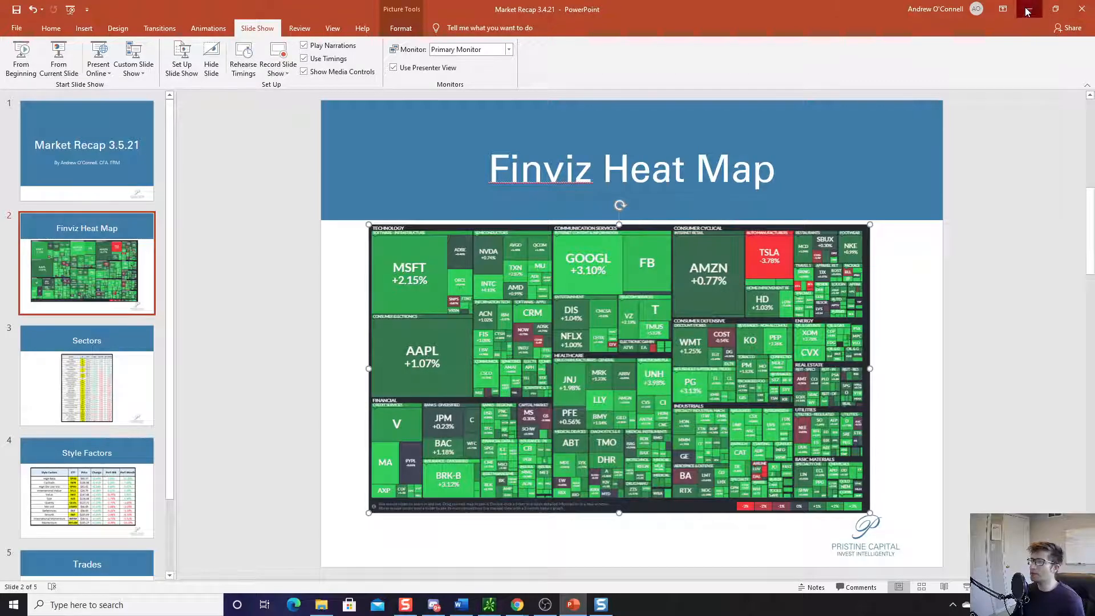
Show TSLA on a 1Y : 1D chart in thinkorswim, then return to the Market Recap deck.
click(599, 604)
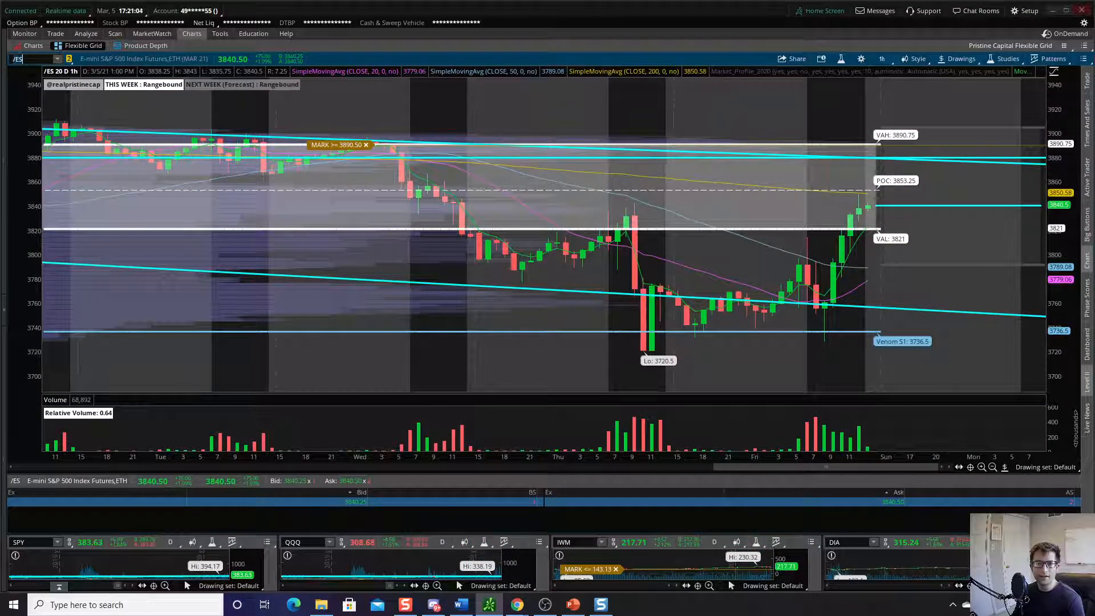
text(TSLA)
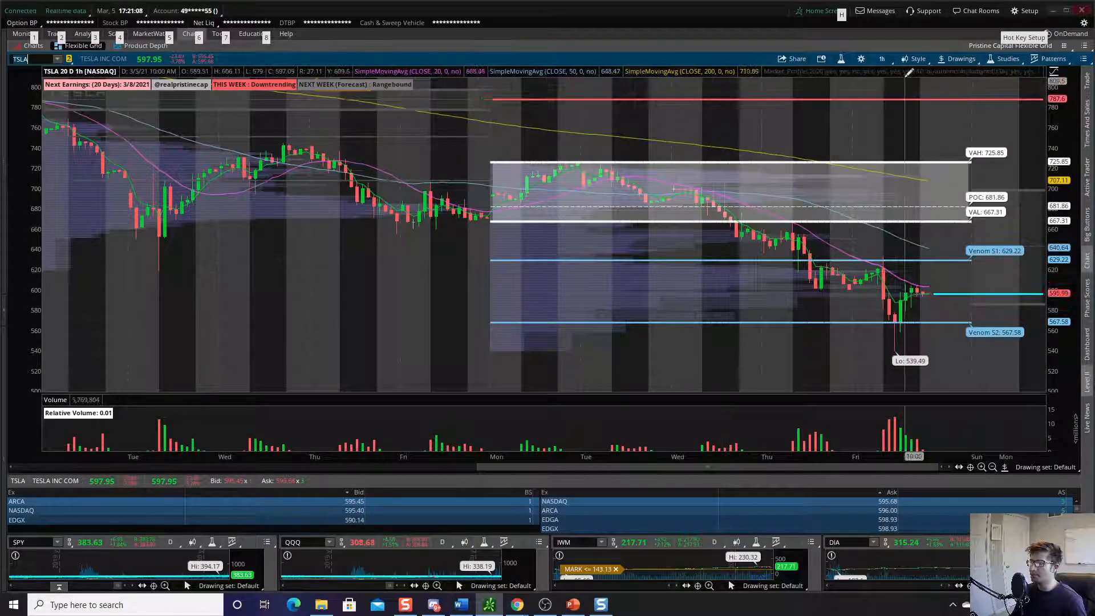
click(882, 58)
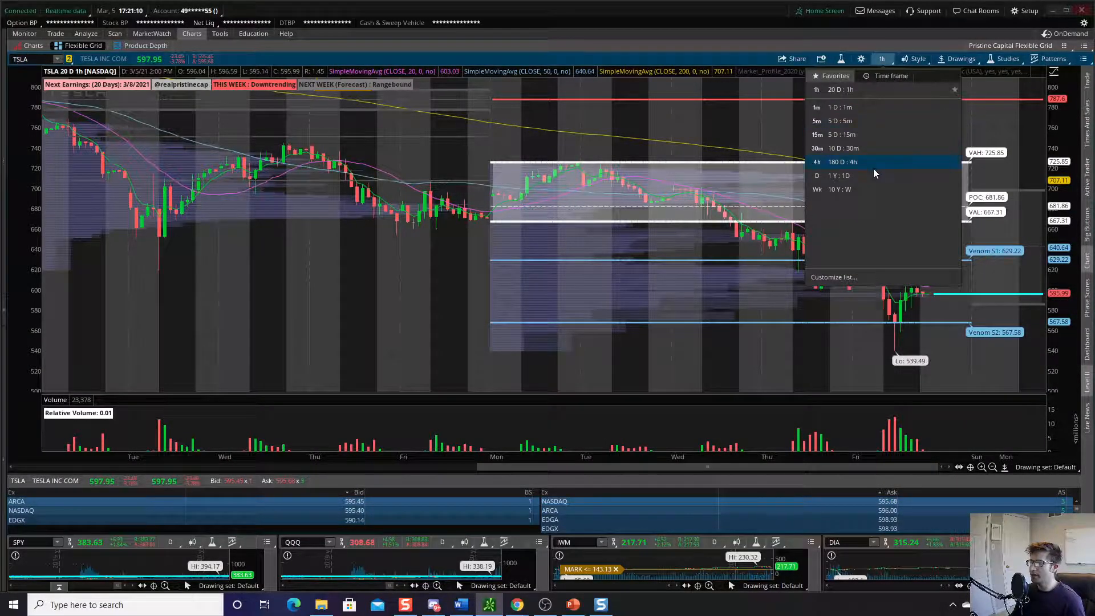
click(838, 176)
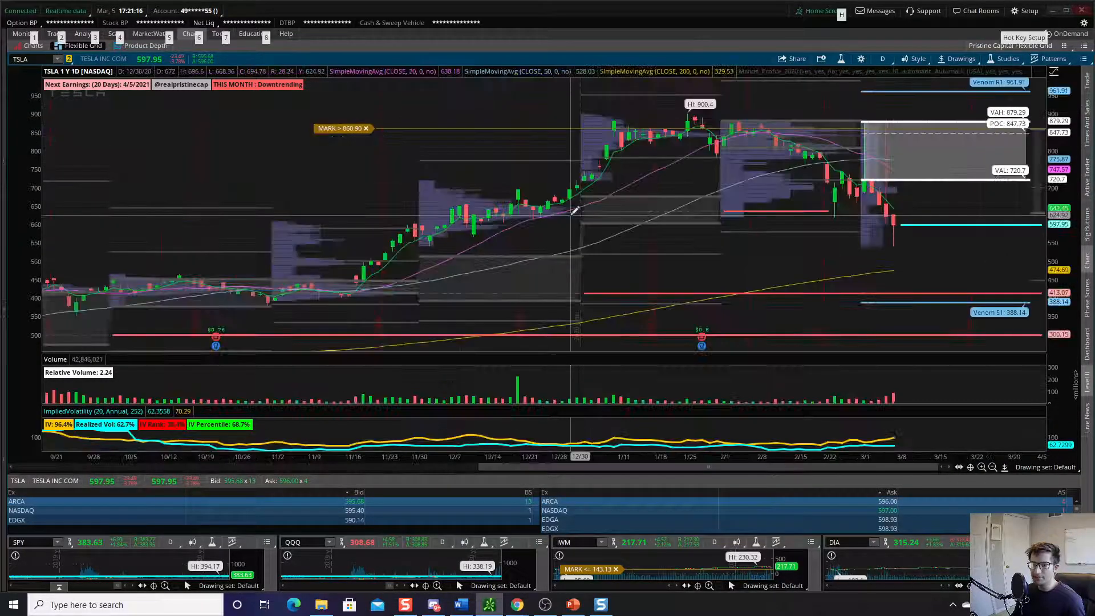
click(571, 605)
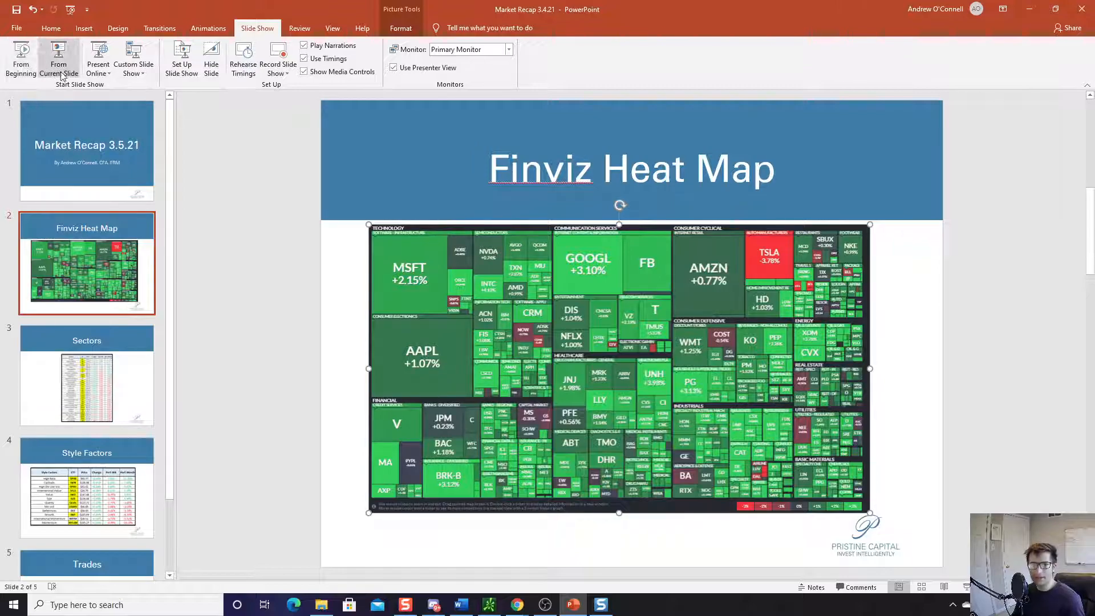
Resume the slide show from the current slide and advance to the Sectors slide.
click(59, 60)
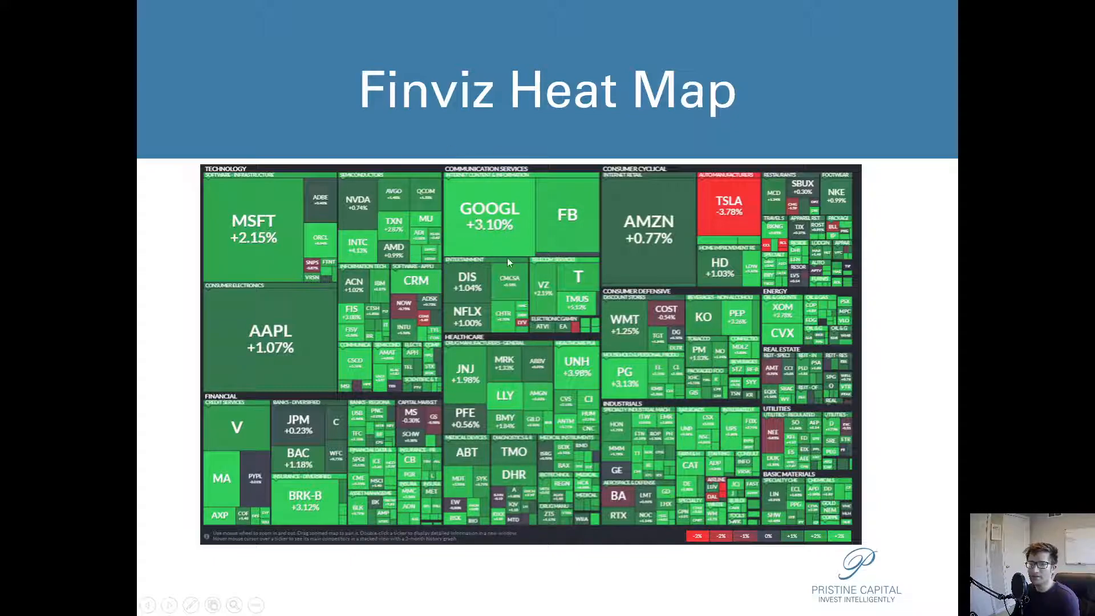
mouse_move(624, 246)
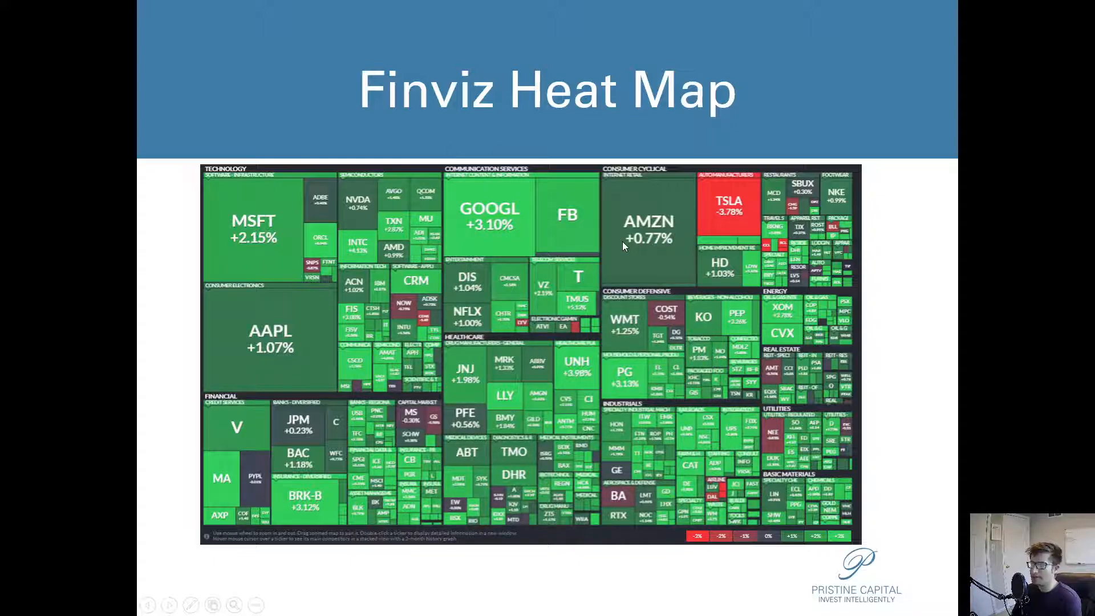
key(Right)
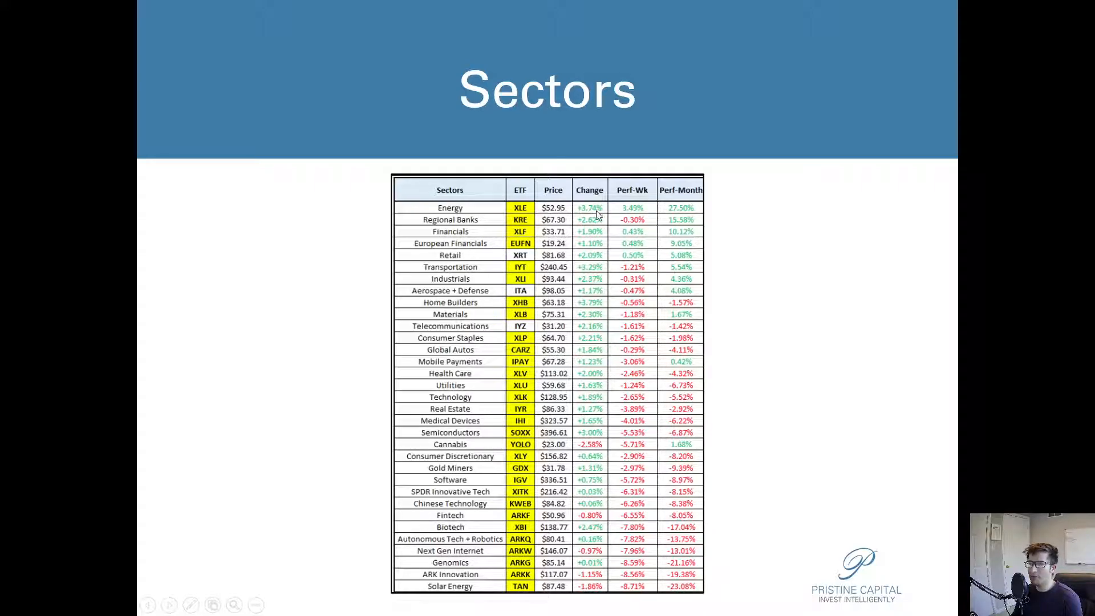
mouse_move(592, 225)
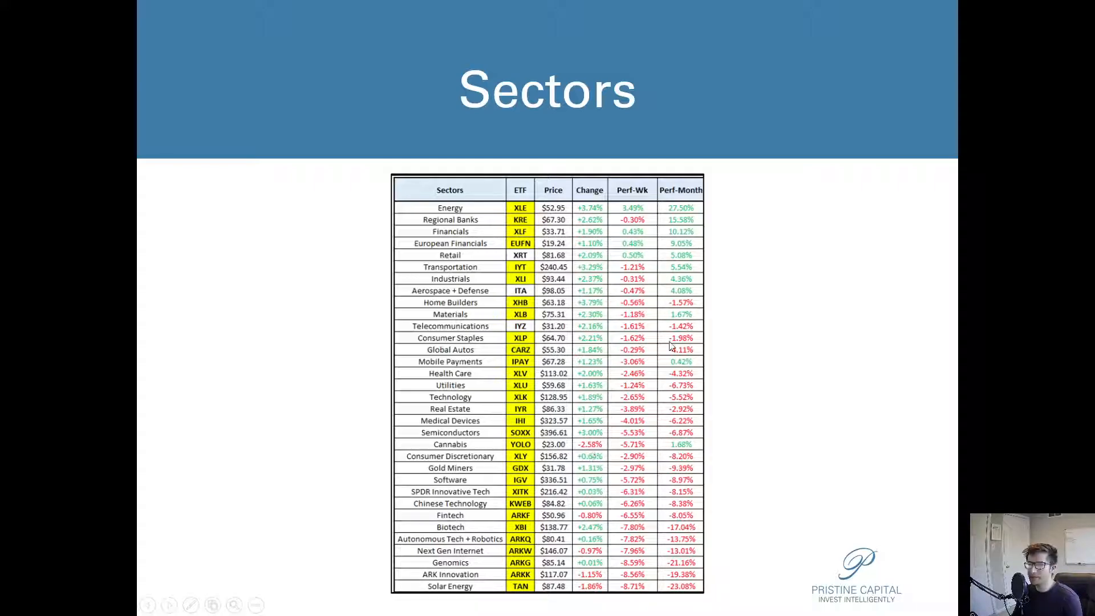
mouse_move(527, 450)
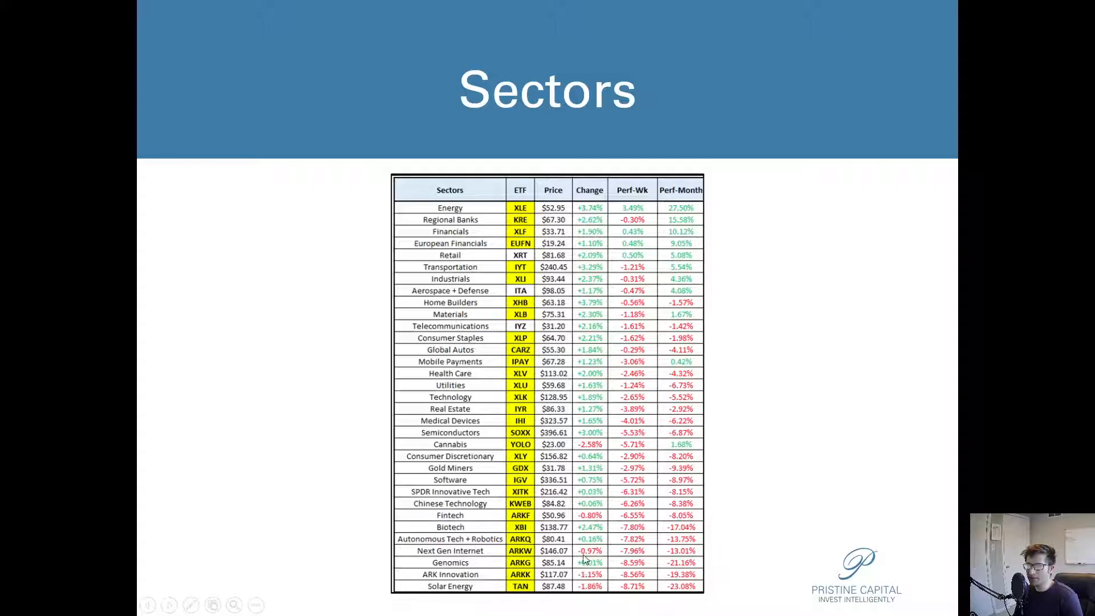
mouse_move(586, 517)
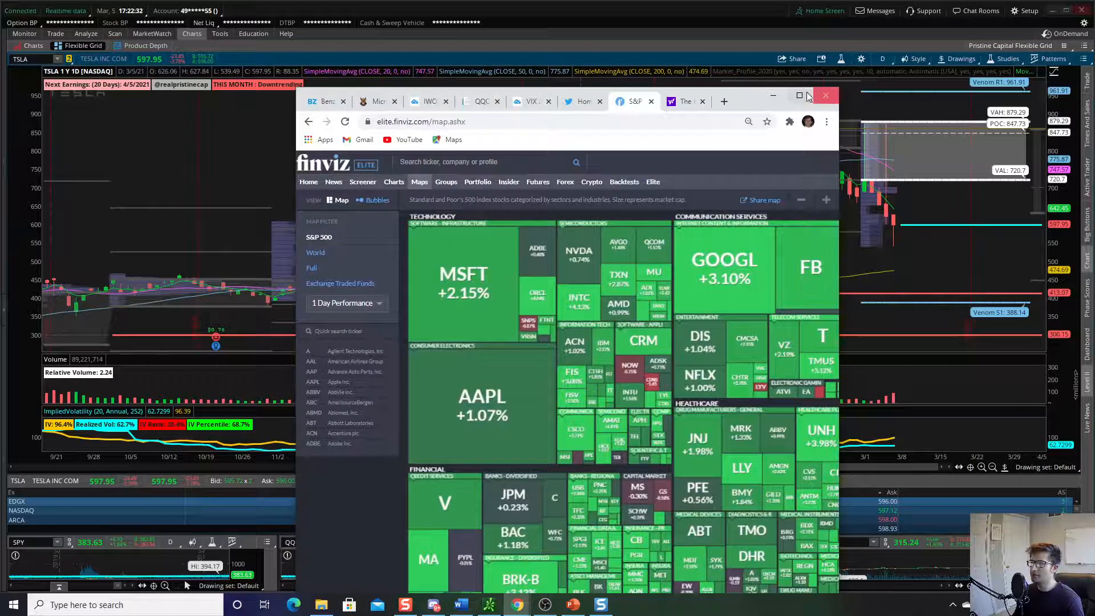
Maximize Chrome to view the Finviz ARKK daily chart and stats full size.
click(800, 95)
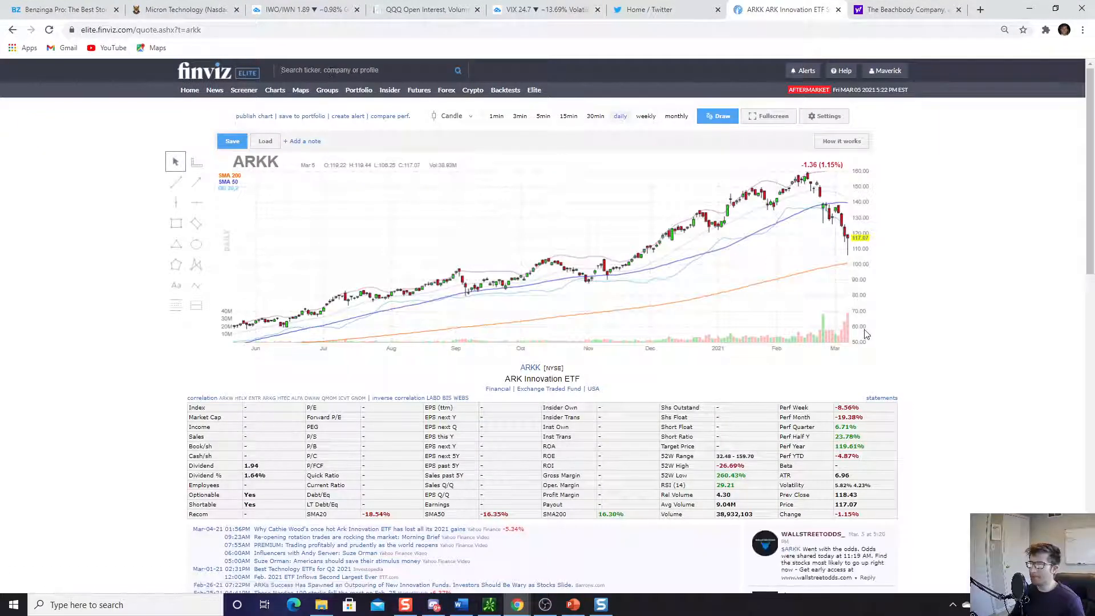
mouse_move(838, 260)
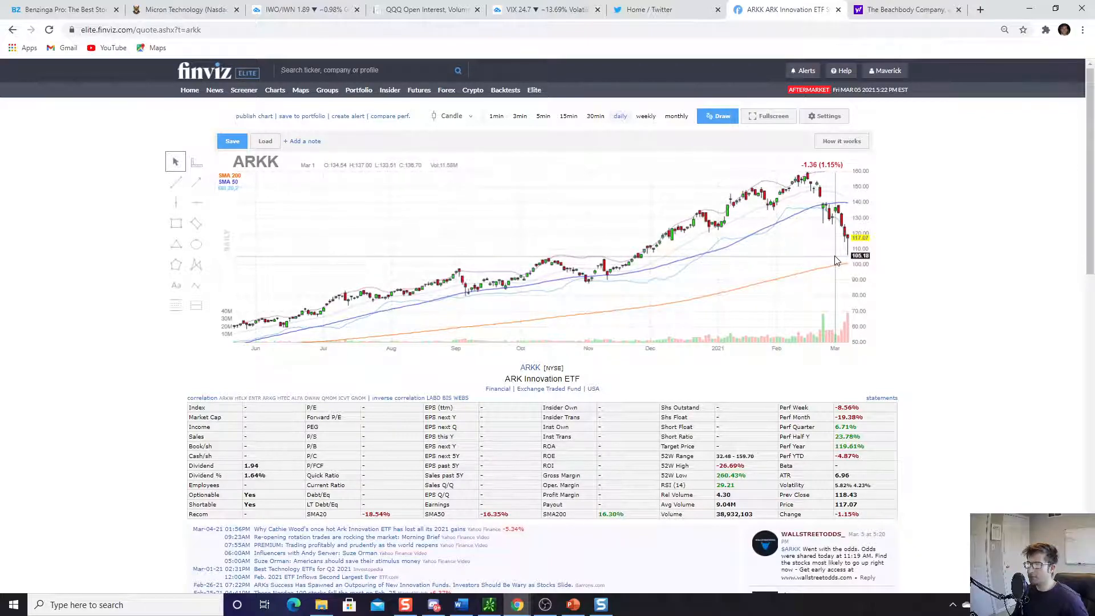
mouse_move(828, 243)
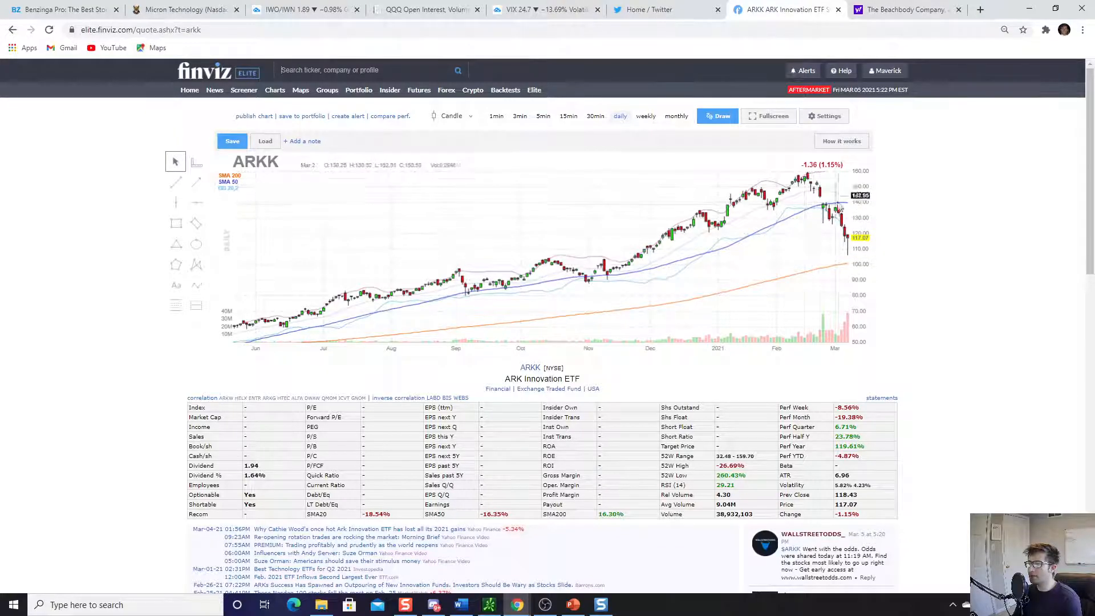
mouse_move(838, 256)
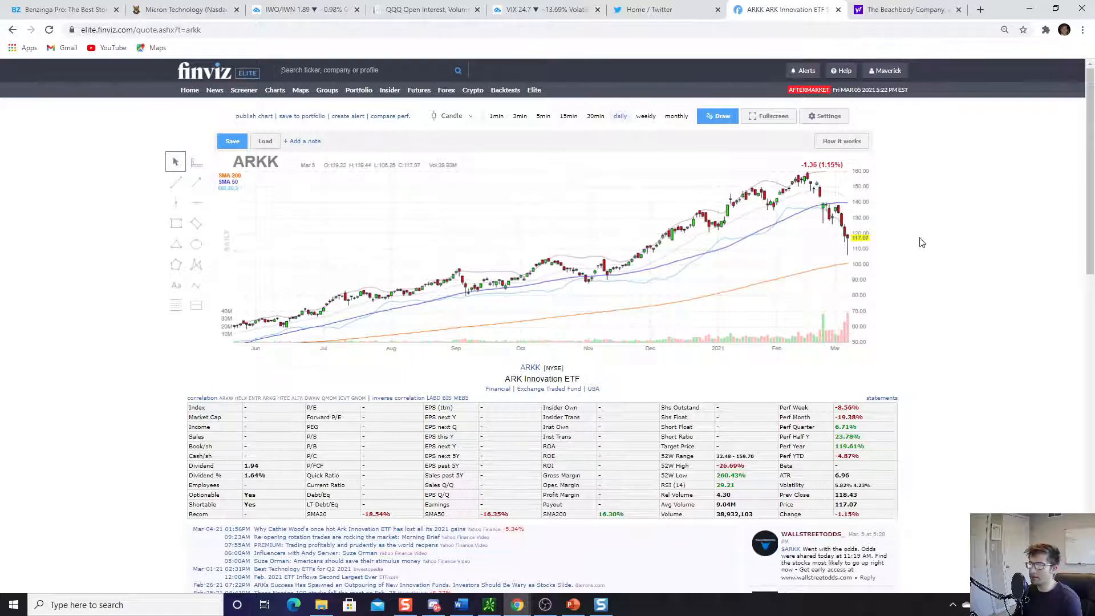
mouse_move(826, 229)
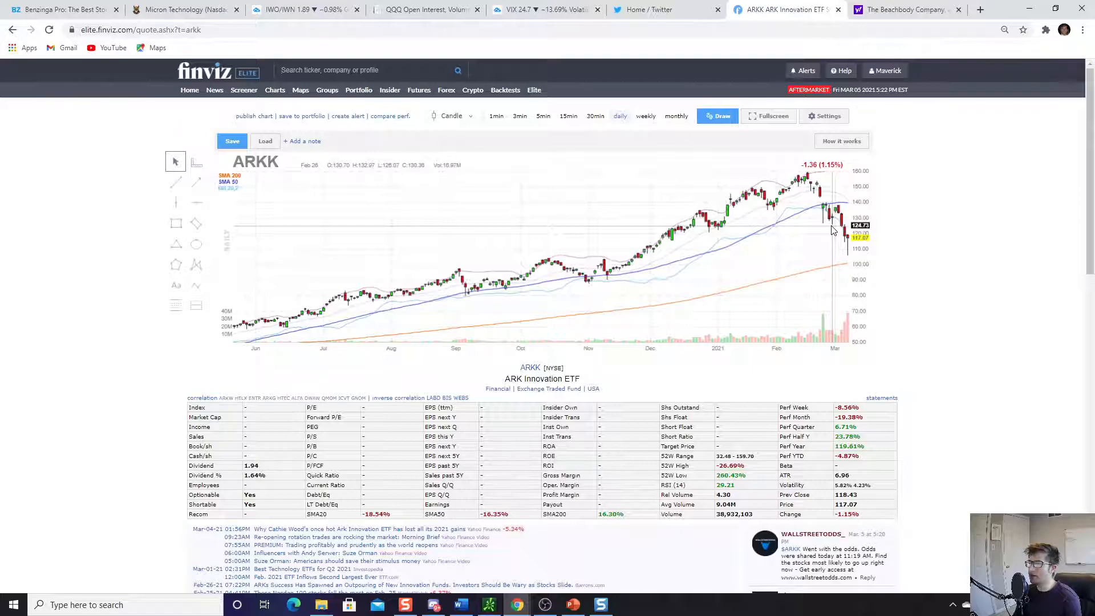
mouse_move(827, 229)
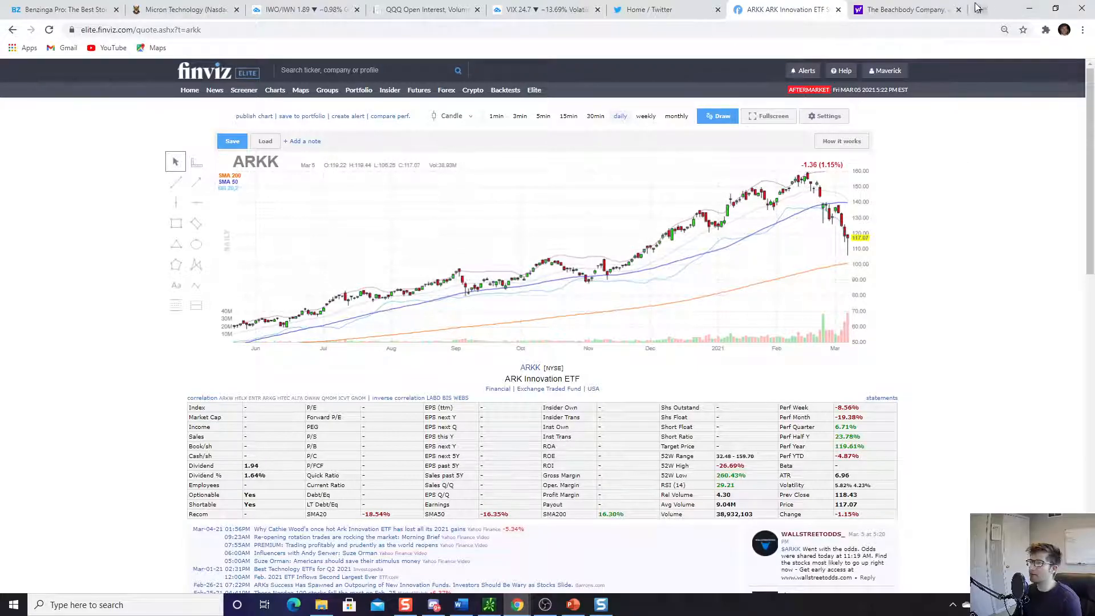
Minimize the browser, review the Style Factors slide, and end the slideshow.
click(901, 9)
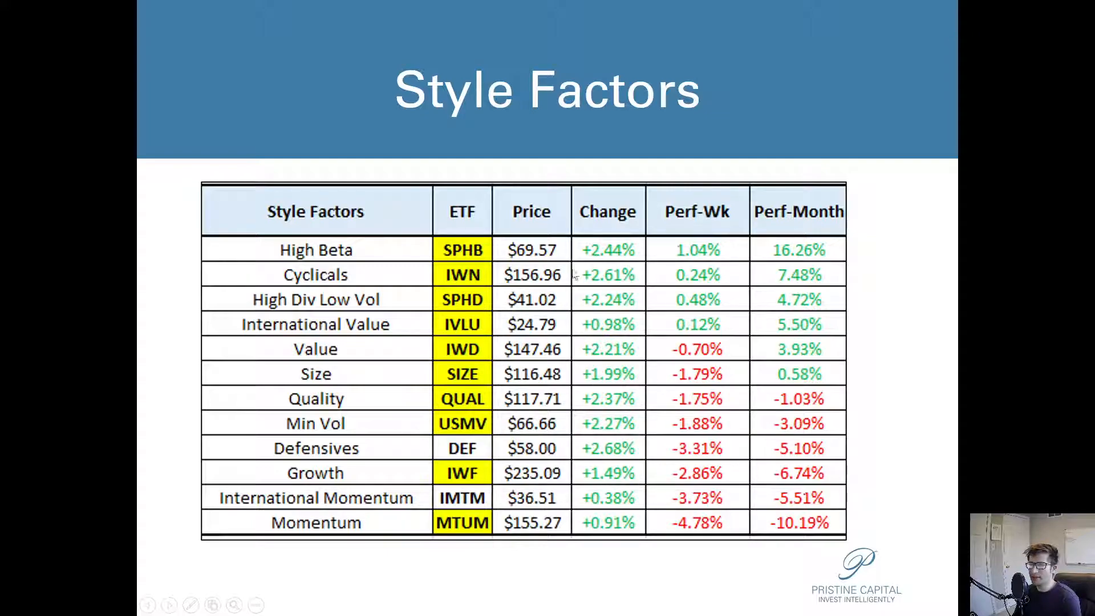
mouse_move(618, 258)
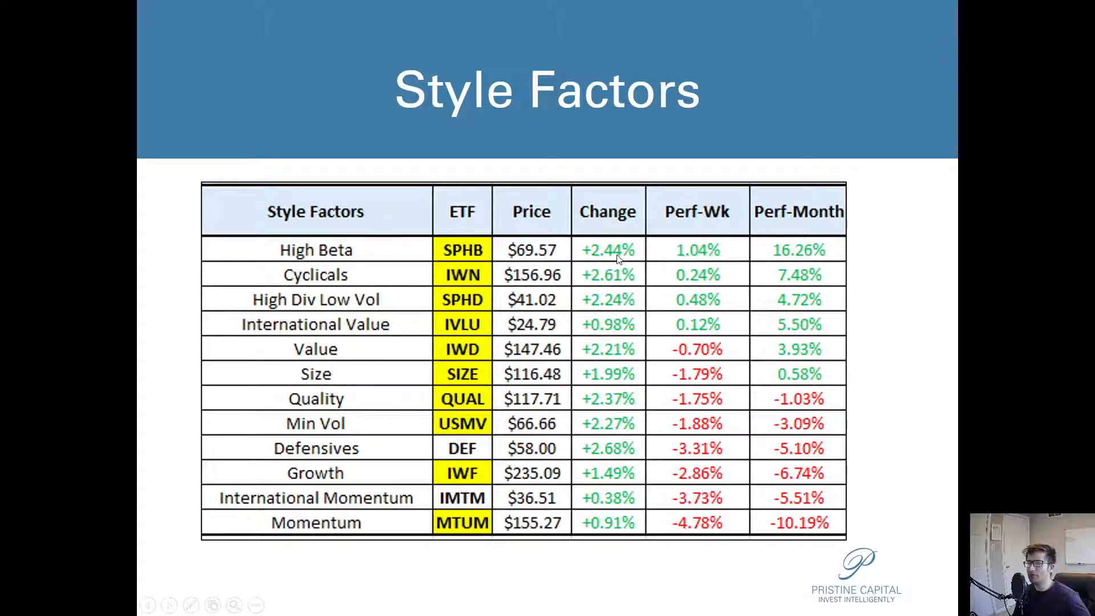
mouse_move(625, 279)
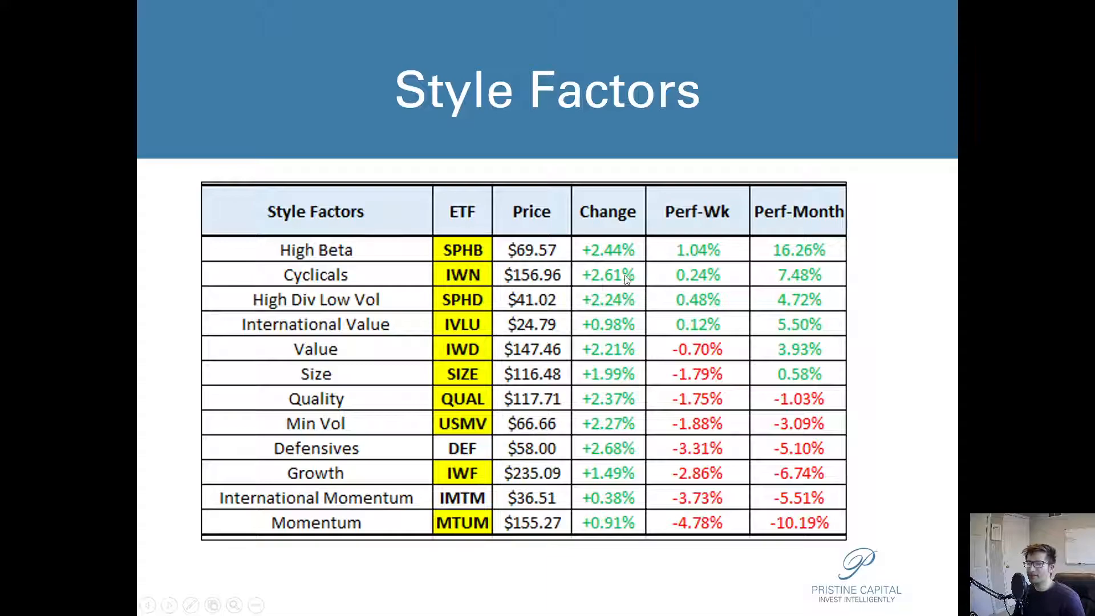
mouse_move(618, 481)
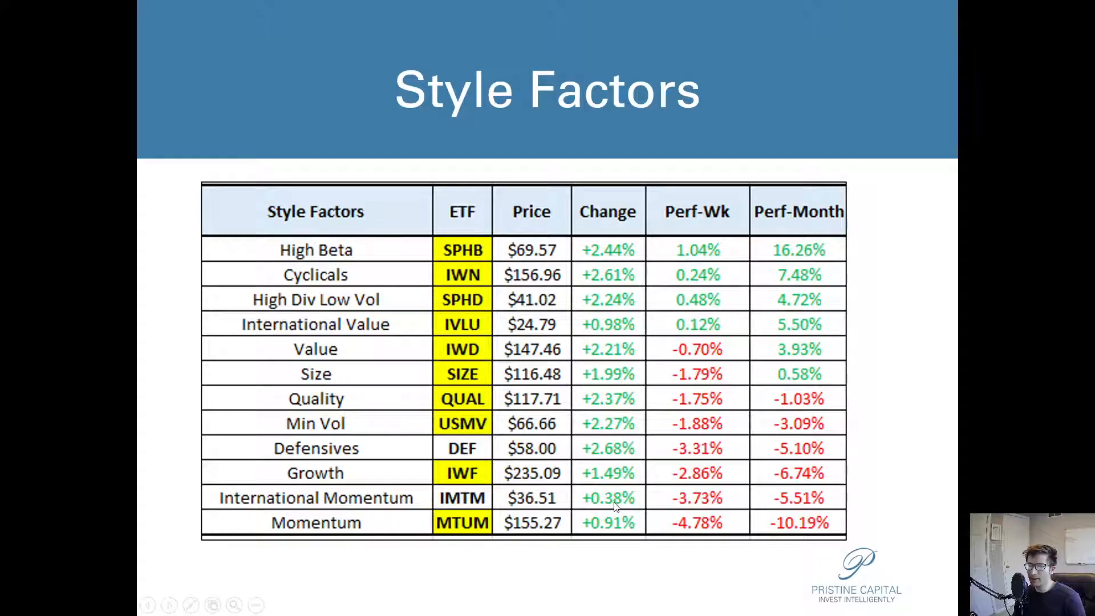
mouse_move(655, 70)
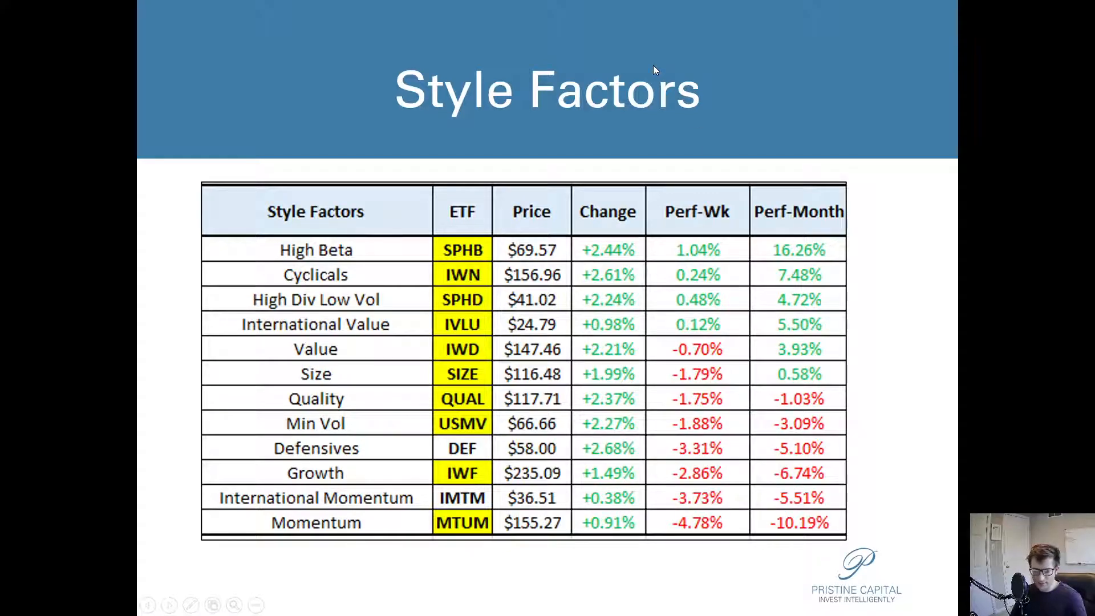
key(Escape)
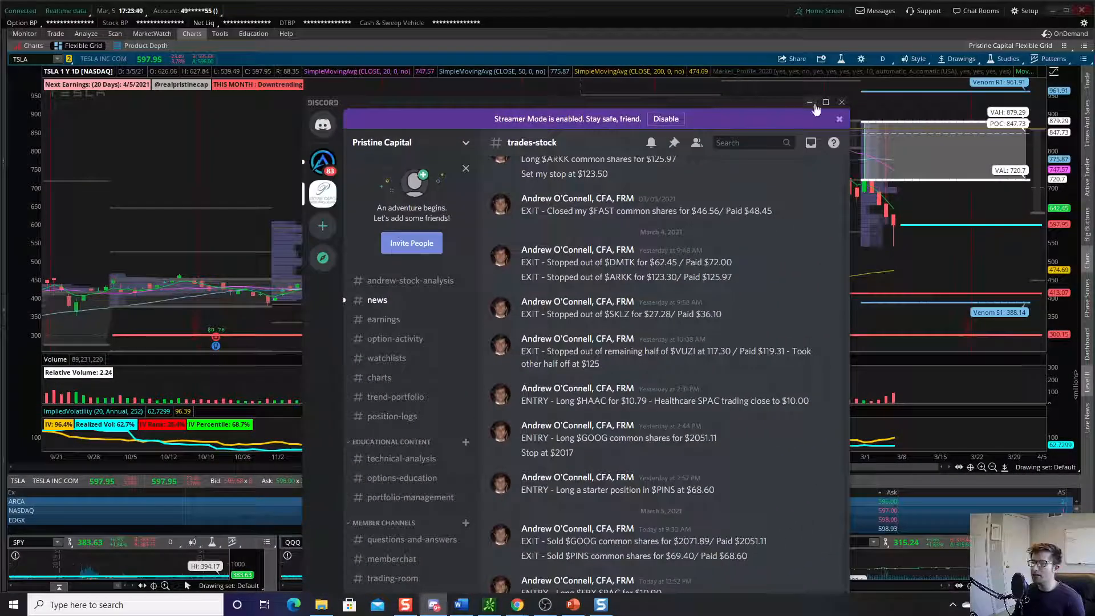
Maximize the Discord window showing the #trades-stock channel.
click(825, 102)
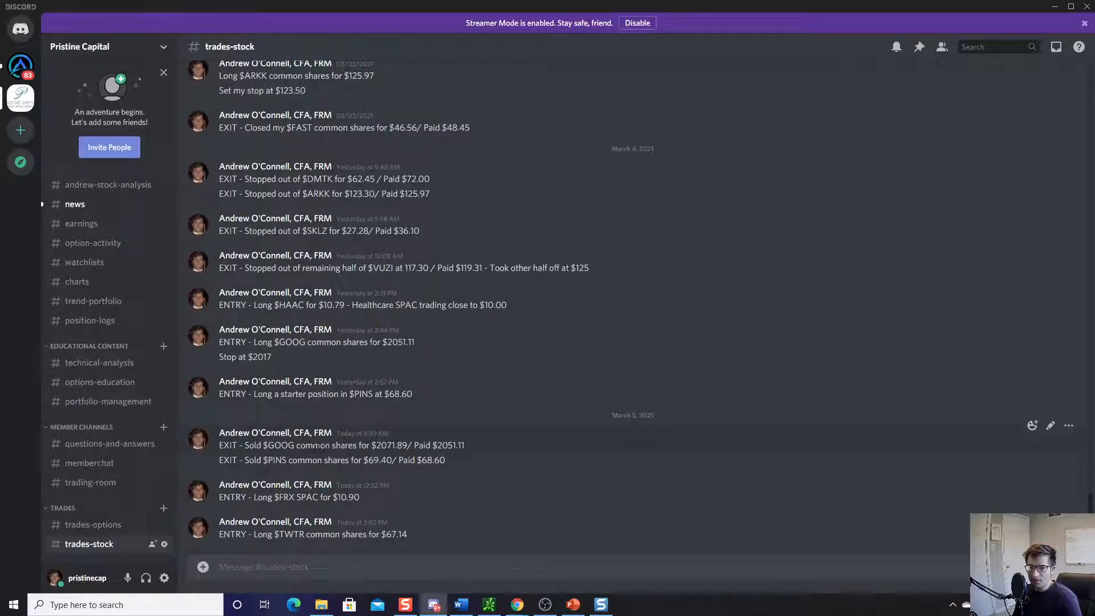
mouse_move(363, 433)
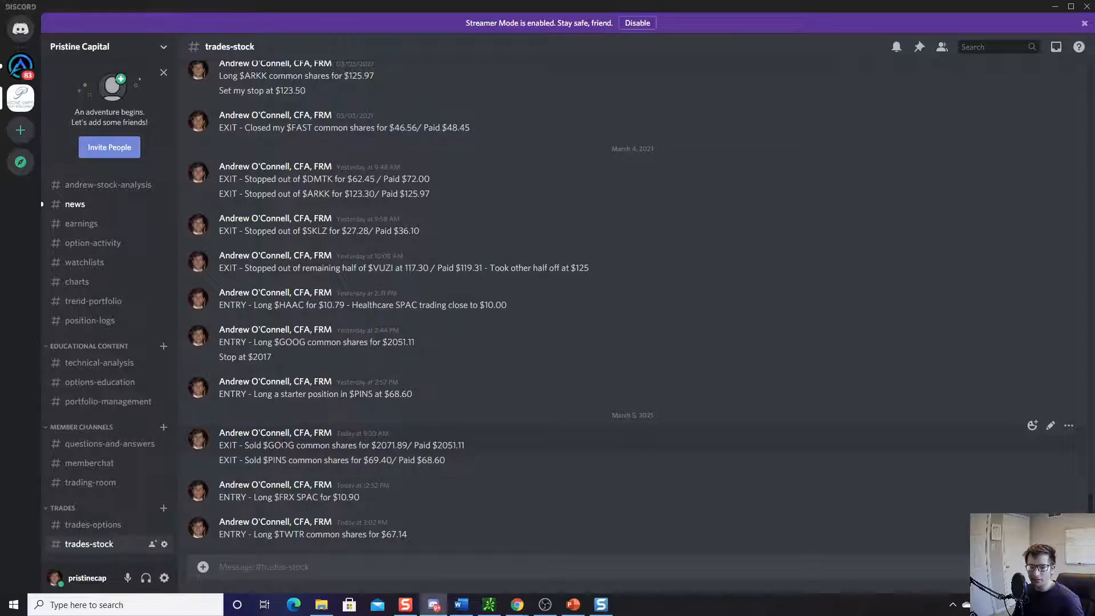
mouse_move(431, 437)
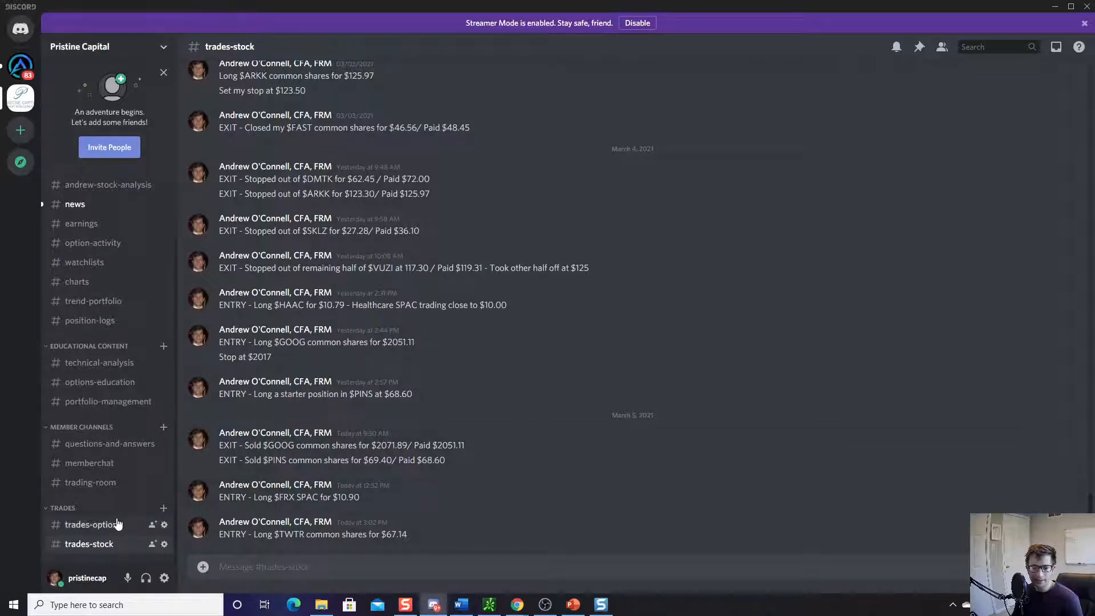
Switch Discord to the #trades-options channel to read today's option trades.
click(93, 525)
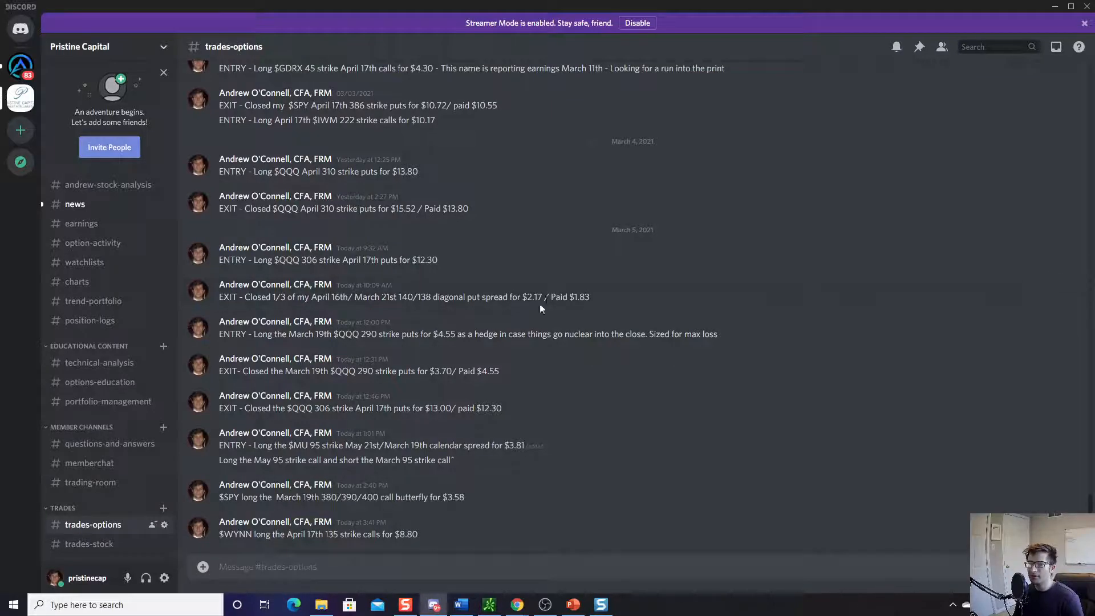
mouse_move(540, 309)
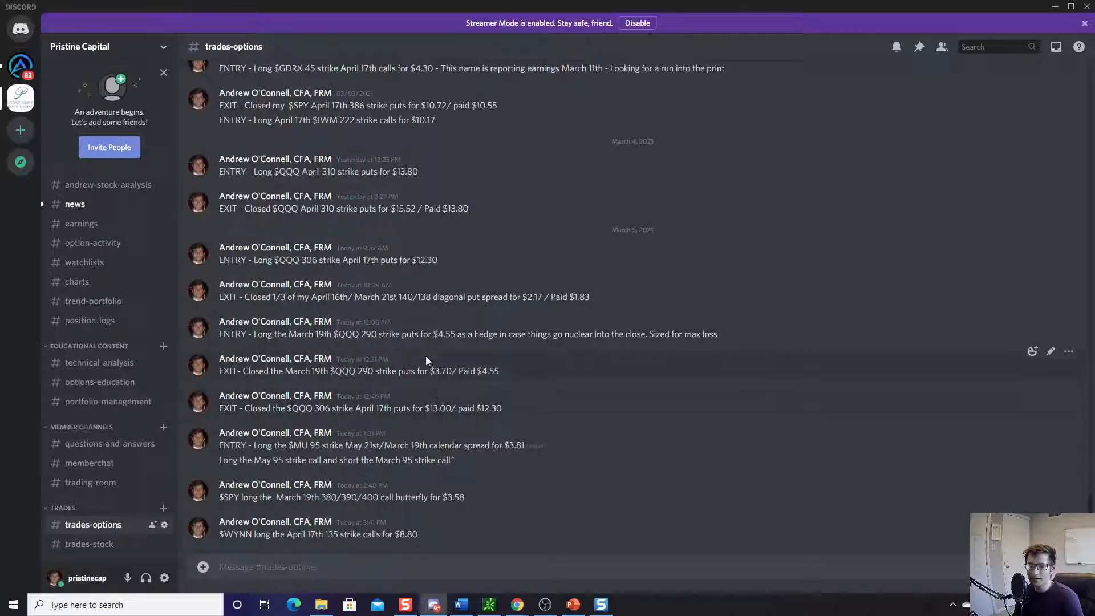
mouse_move(409, 404)
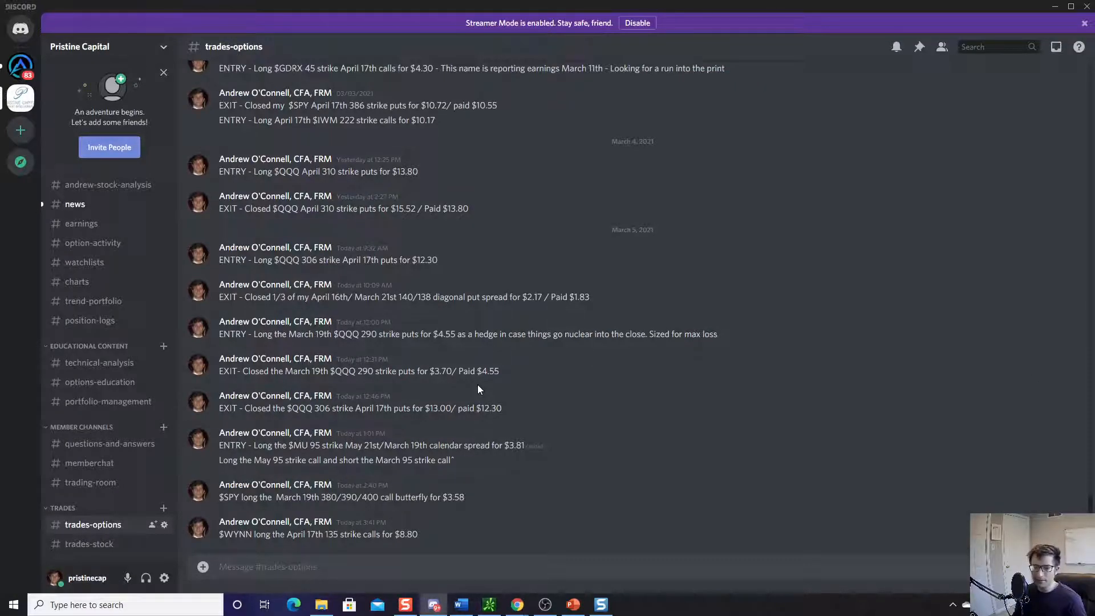
mouse_move(489, 363)
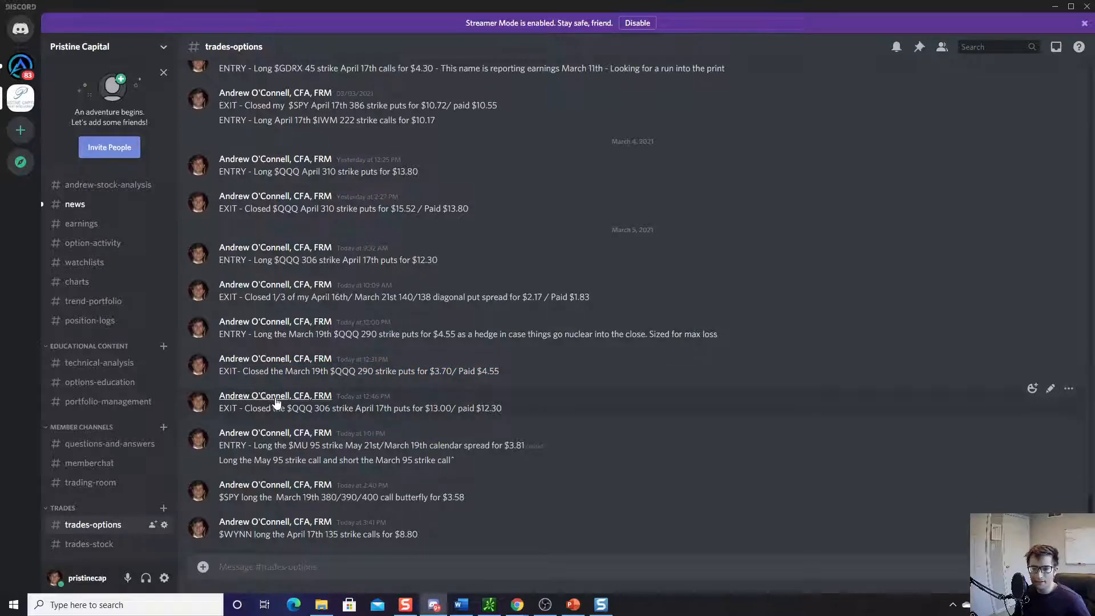
mouse_move(336, 404)
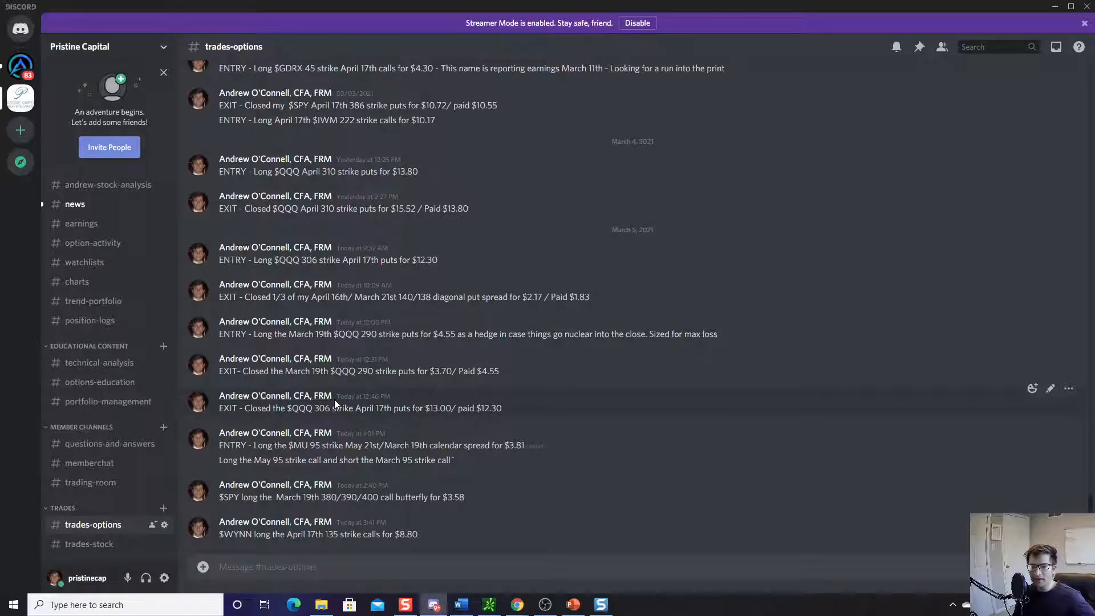
mouse_move(352, 395)
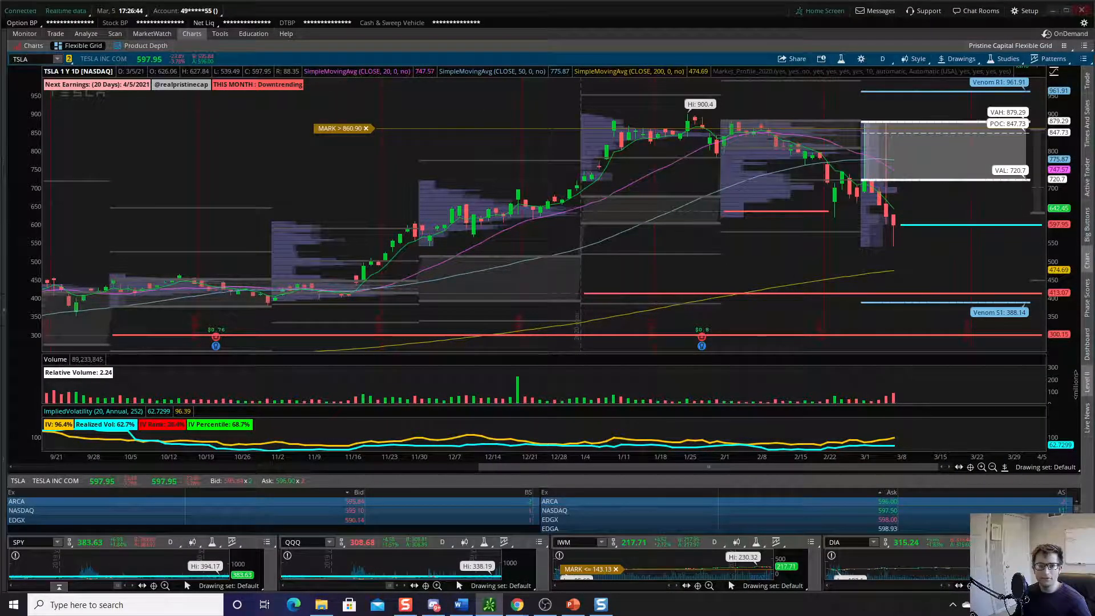
Load AMAT and then MAXR in the chart symbol box on the 1Y daily view.
text(AM)
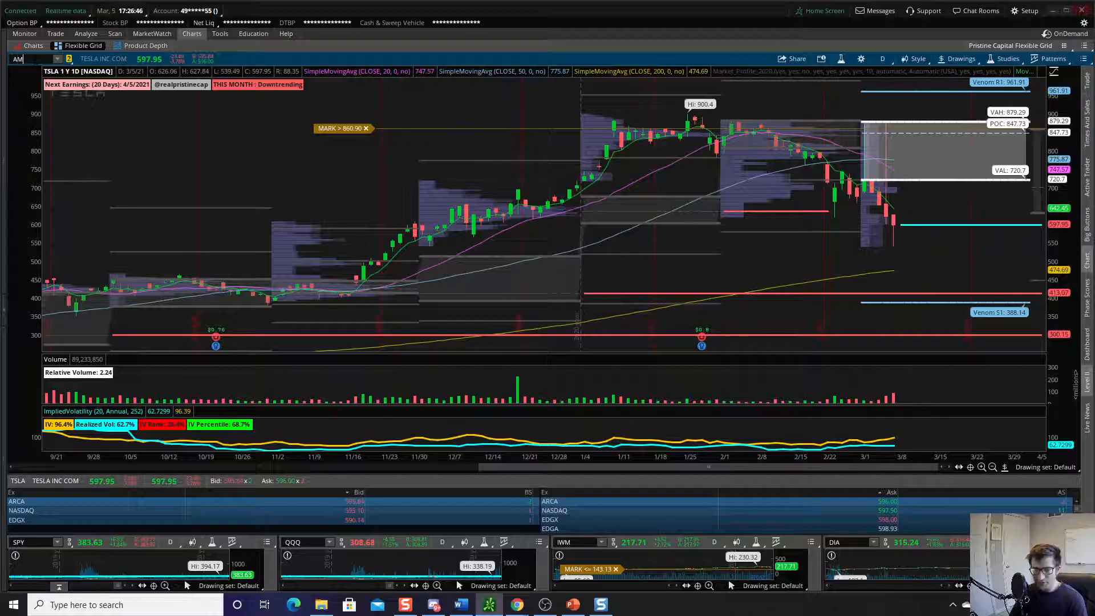
text(AMAT)
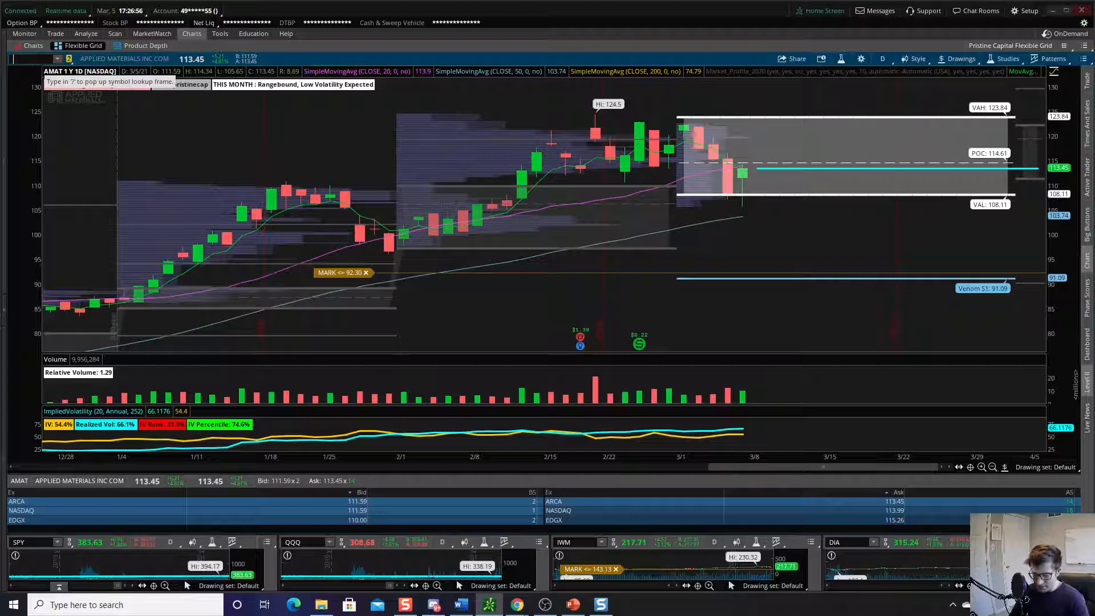
text(MAXR)
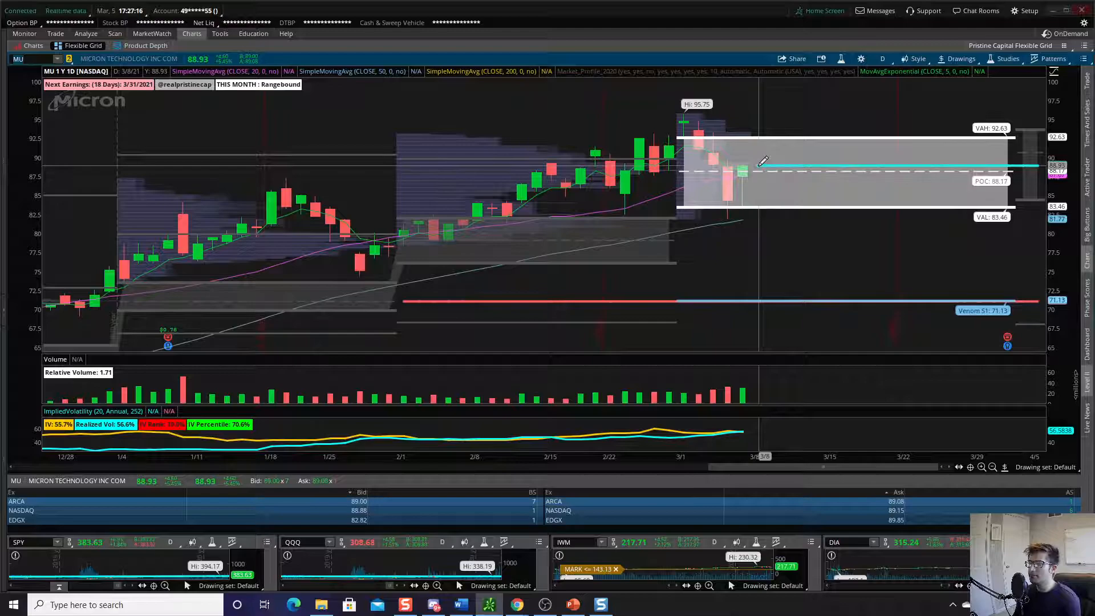
mouse_move(750, 167)
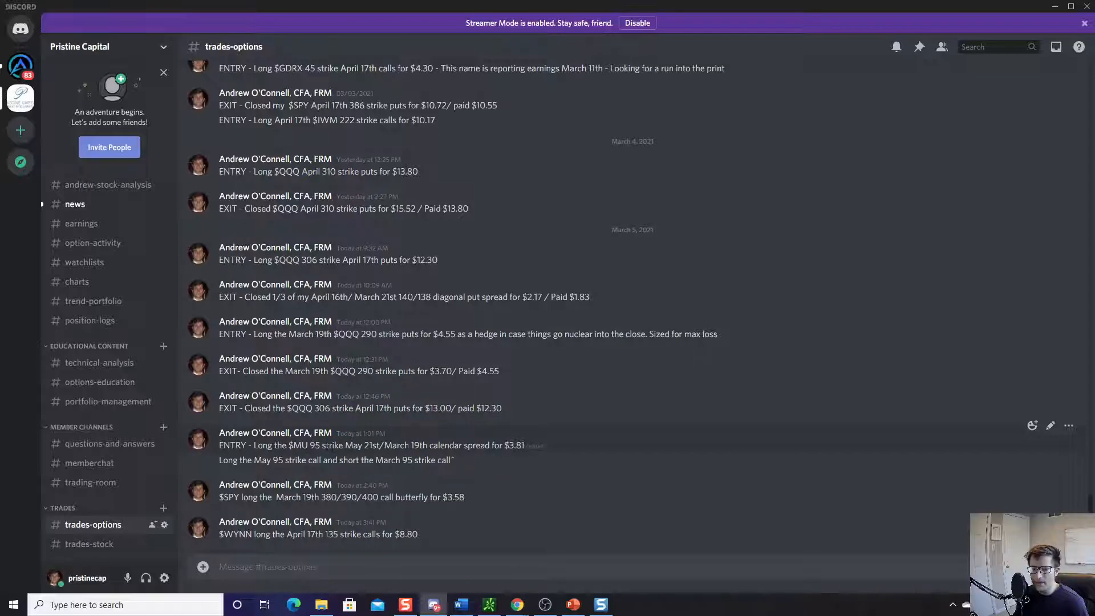
mouse_move(339, 473)
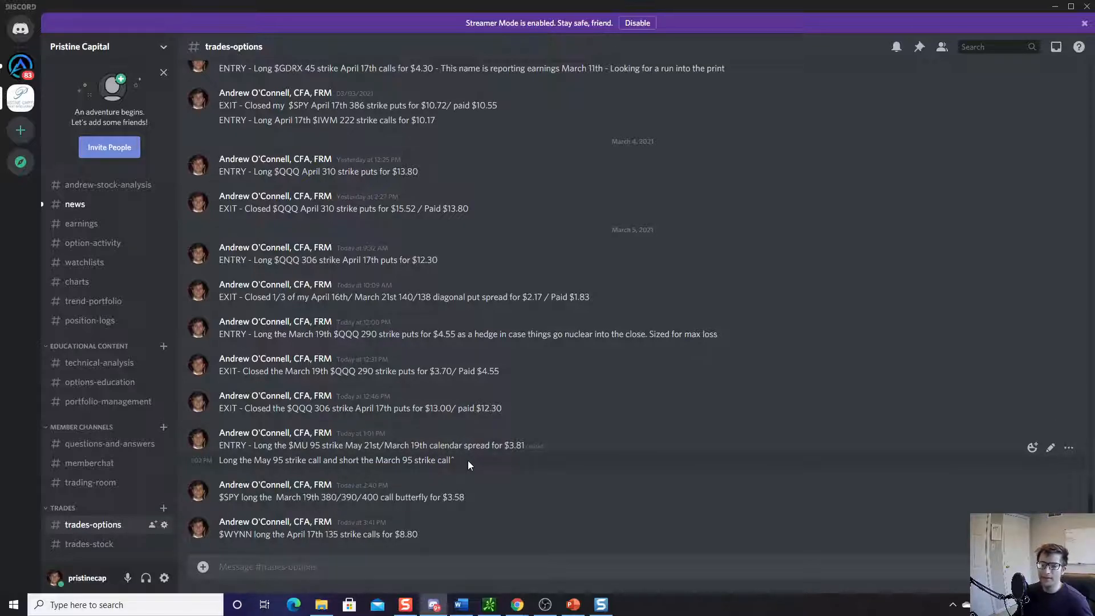
drag(219, 433, 452, 460)
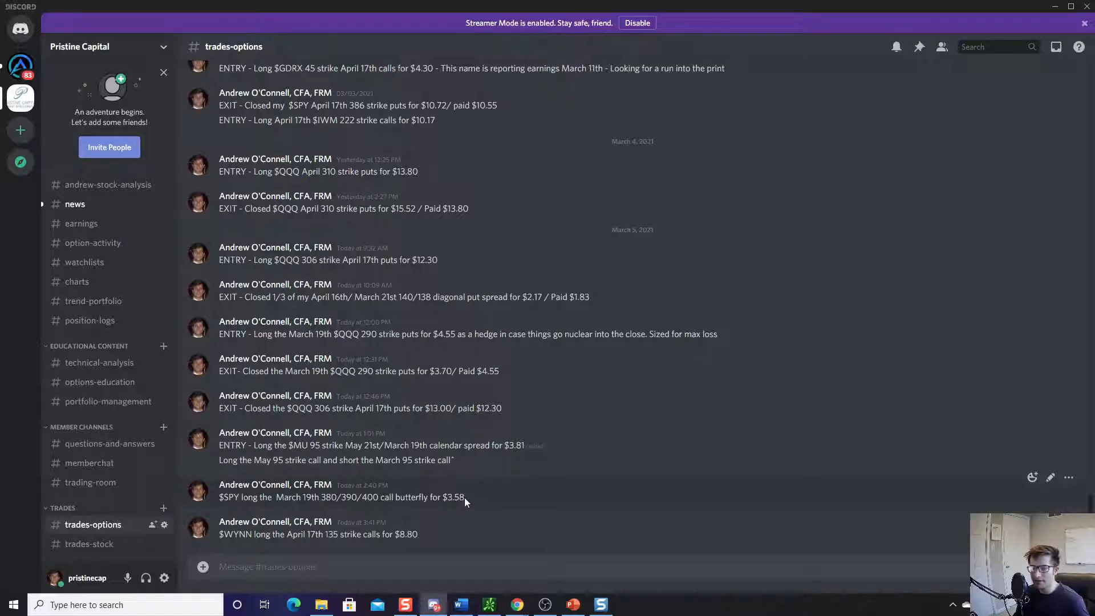
double_click(453, 496)
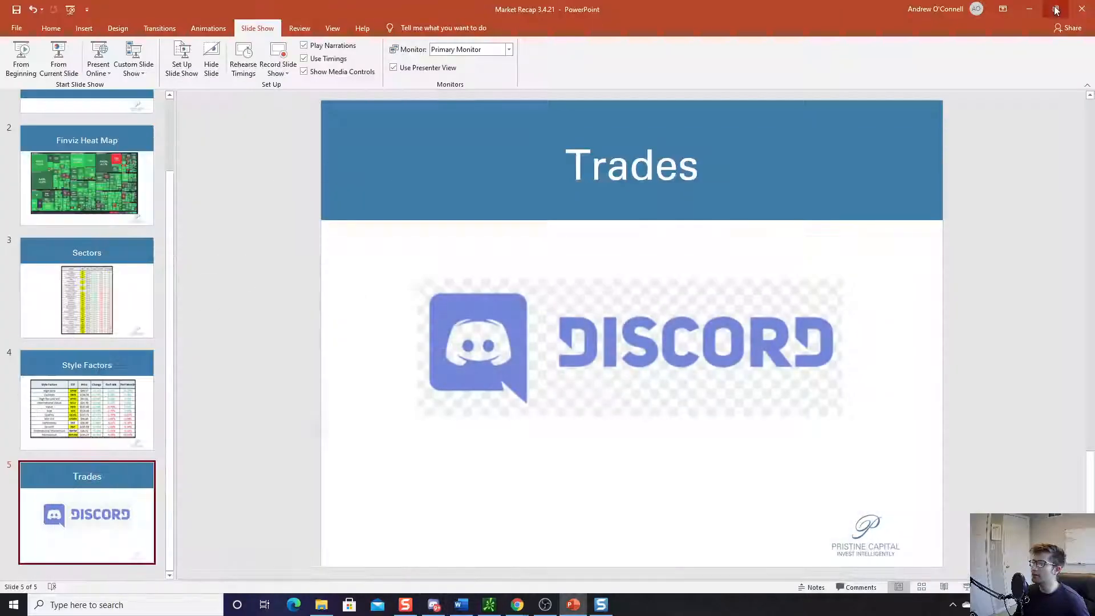
Bring thinkorswim forward and load the WYNN one-year daily chart.
click(1055, 10)
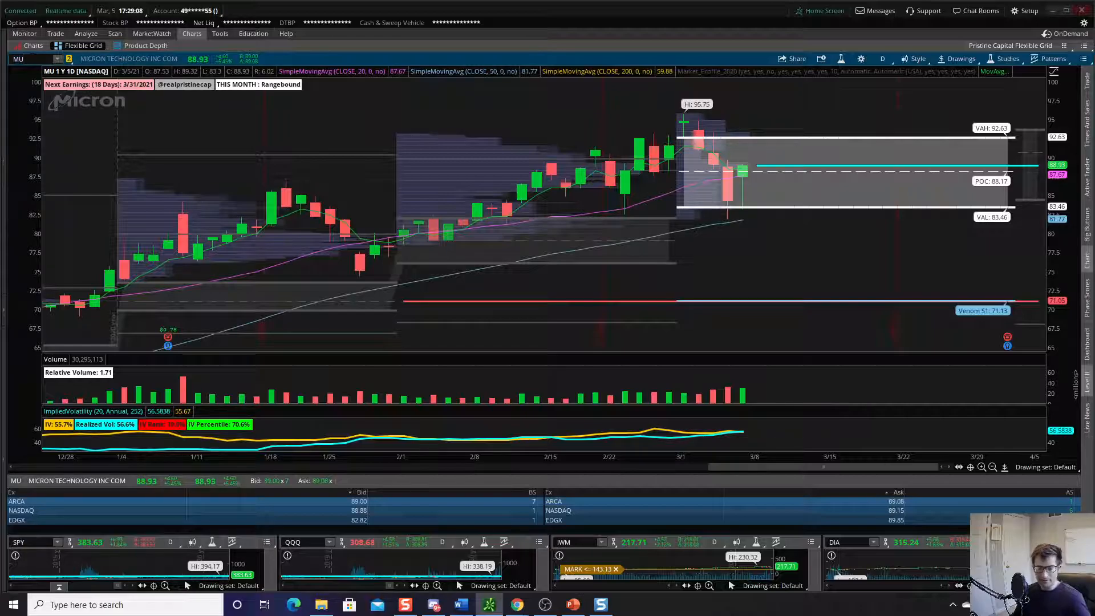
text(WYN)
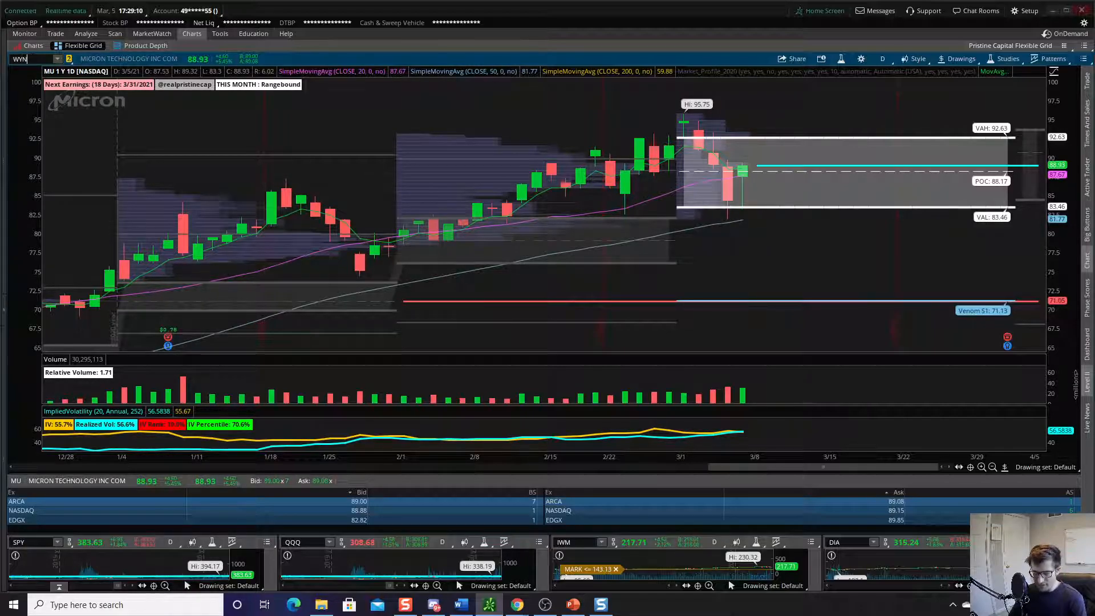
text(WYNN)
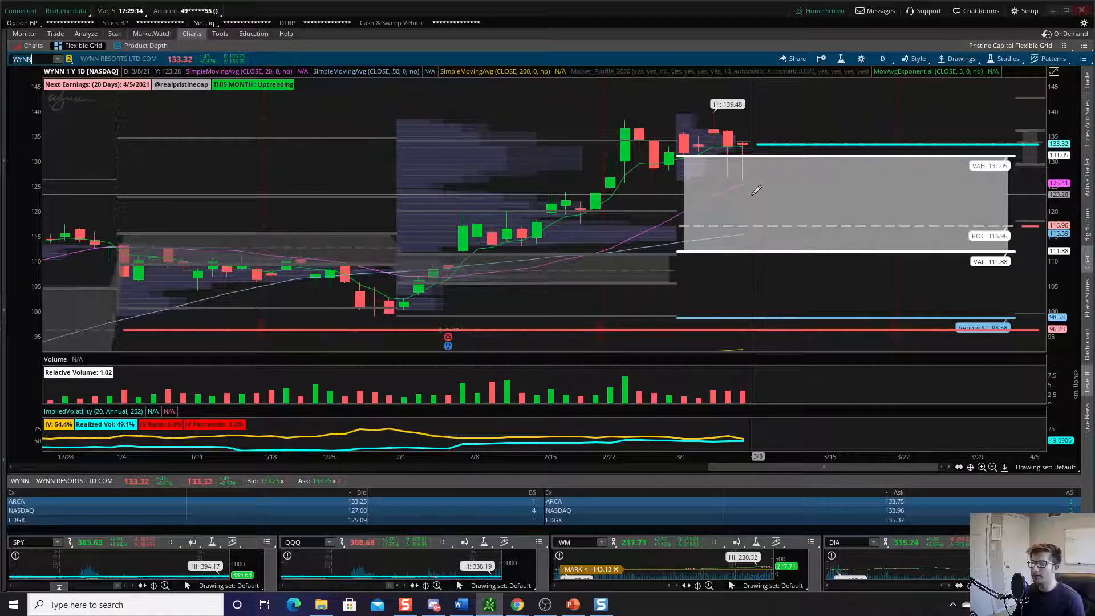
mouse_move(733, 161)
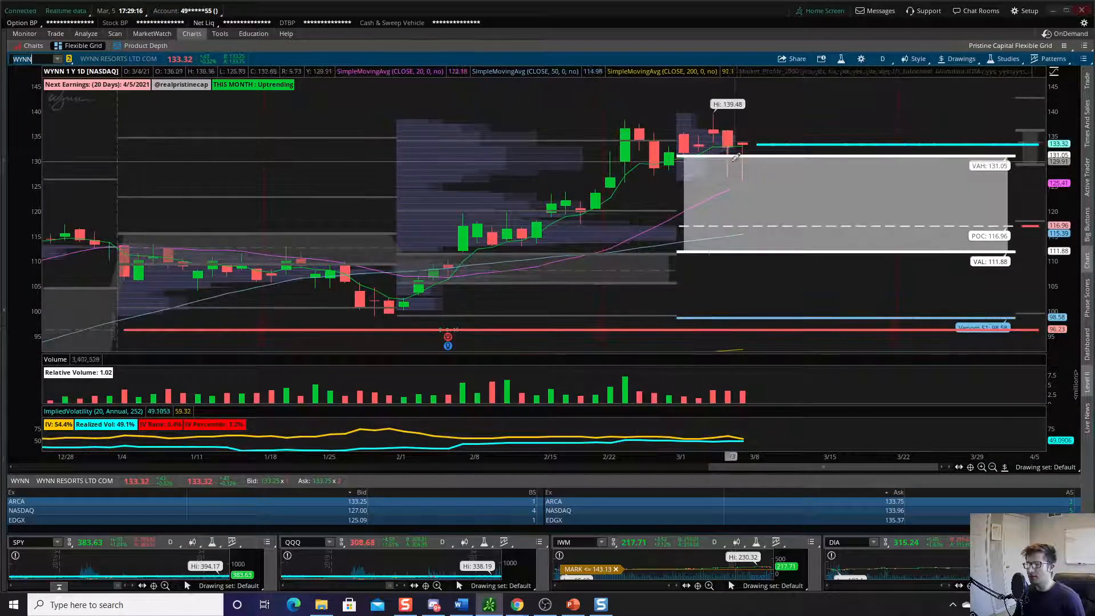
mouse_move(744, 144)
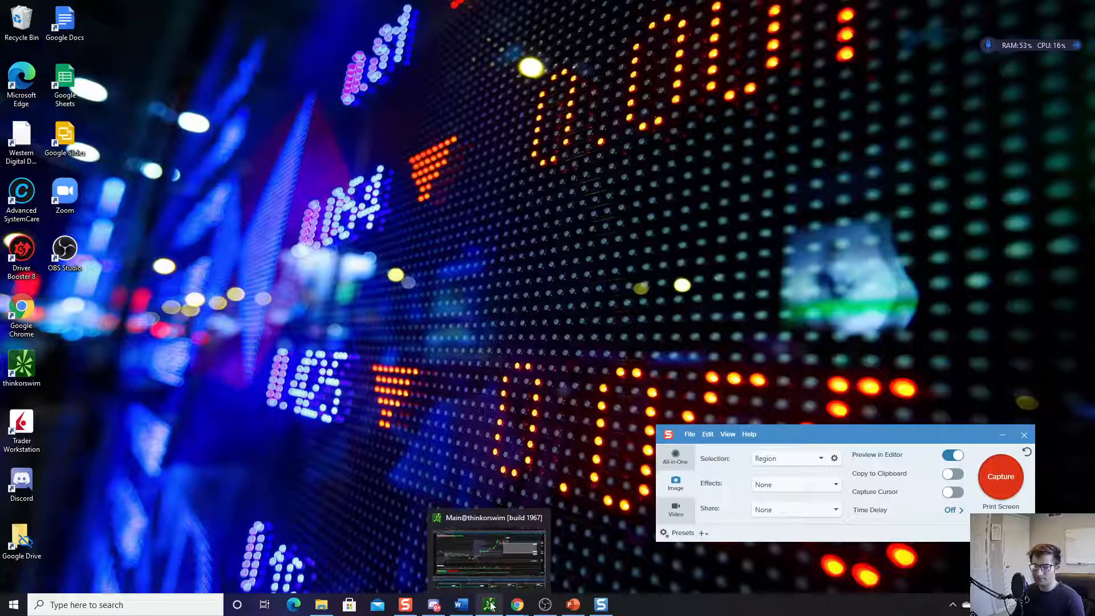
Check the #trades-stock channel in Discord for the FRX and TWTR entries, then return to the chart.
click(490, 604)
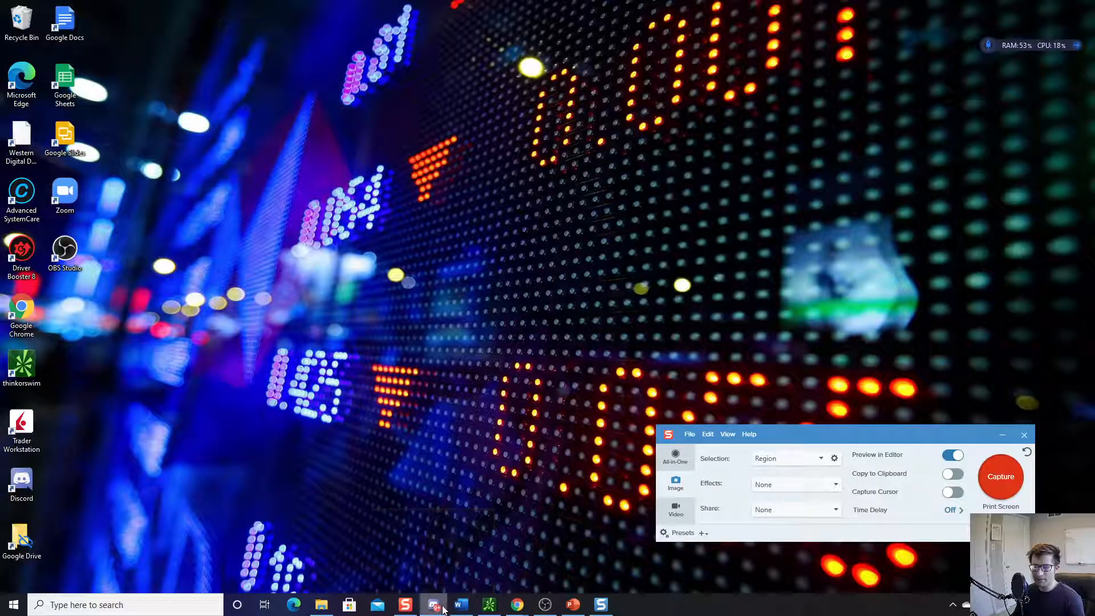
click(434, 604)
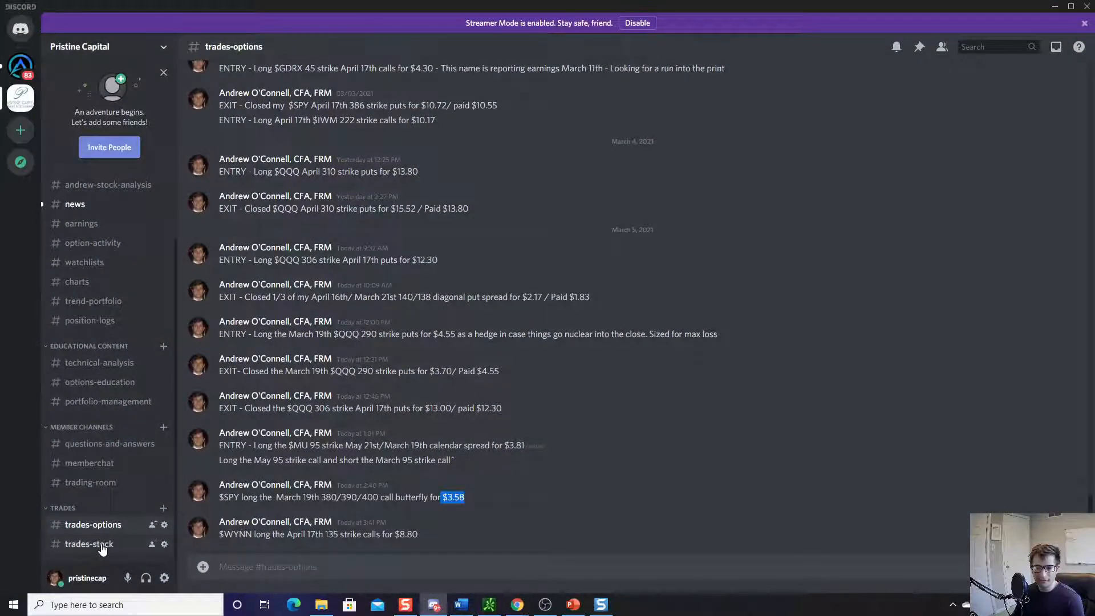
click(89, 542)
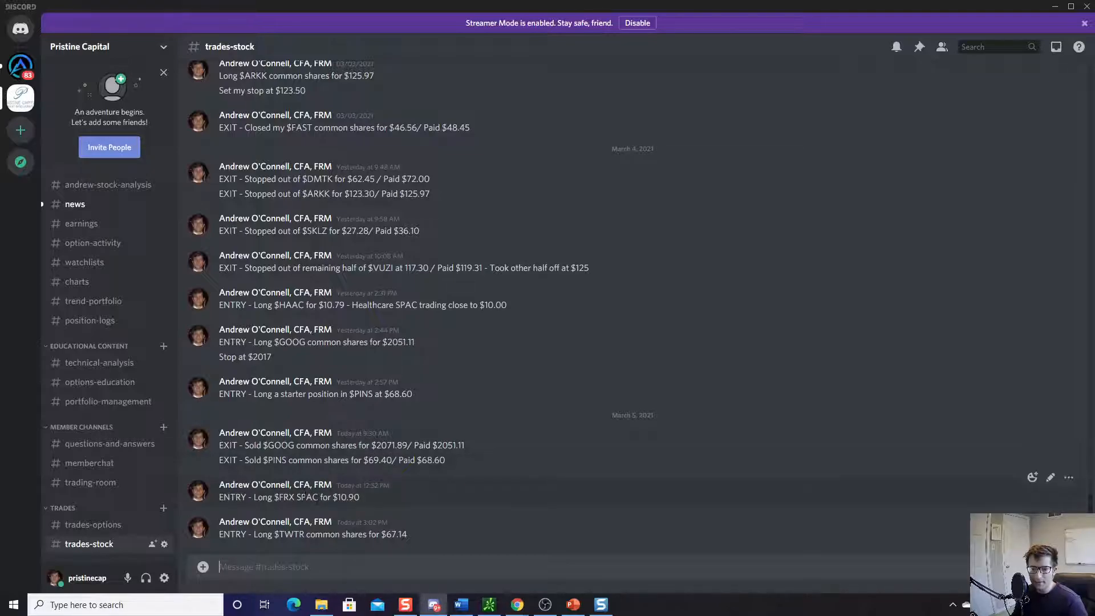
mouse_move(361, 503)
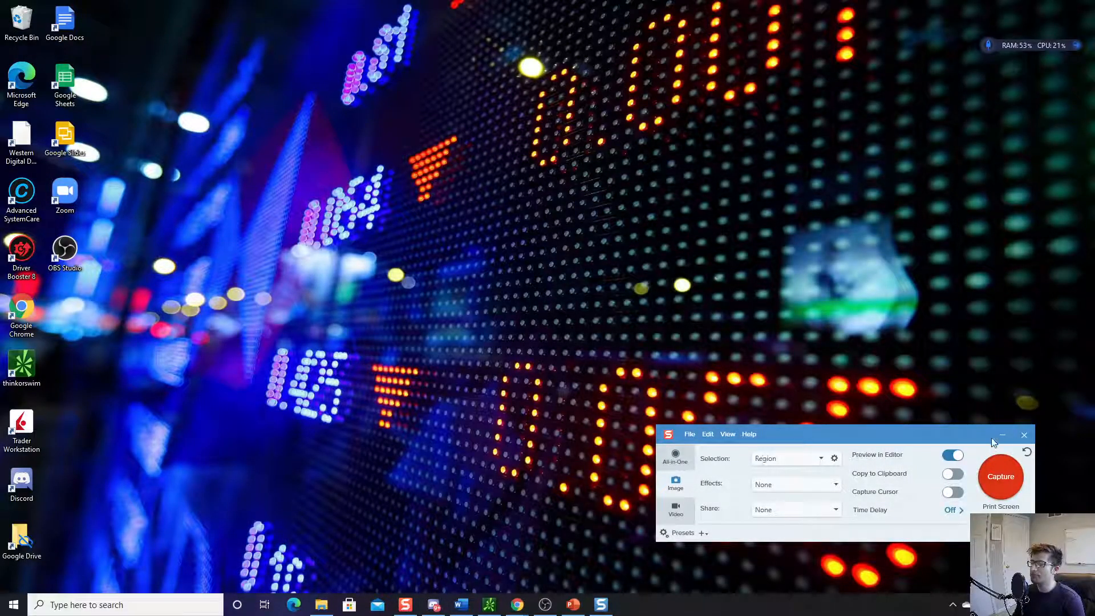
click(1024, 434)
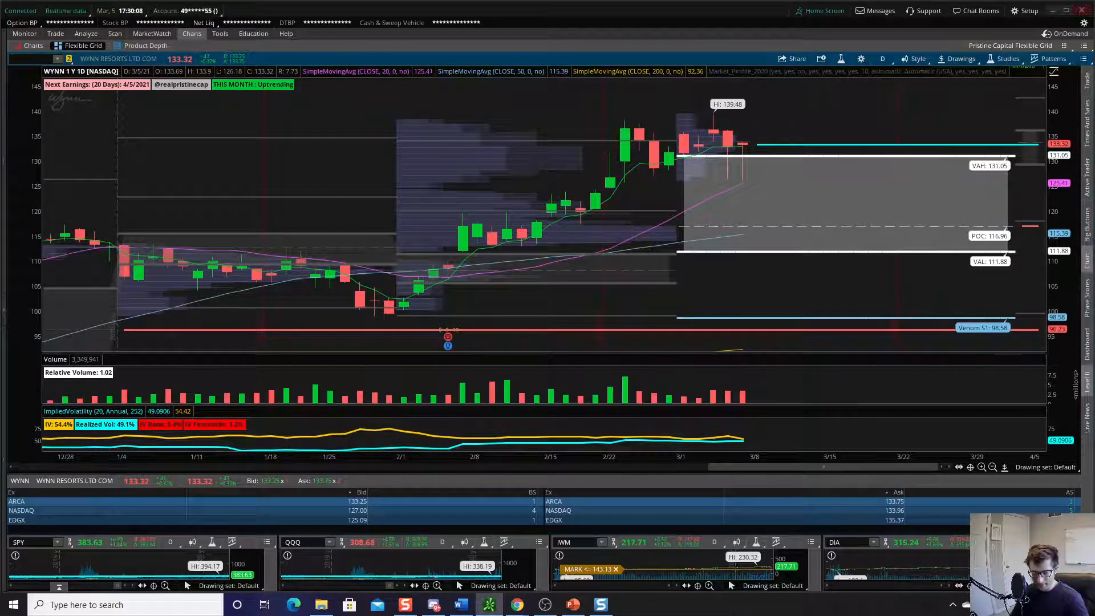
Load the FRX one-year daily chart and review recent candles.
text(FRX)
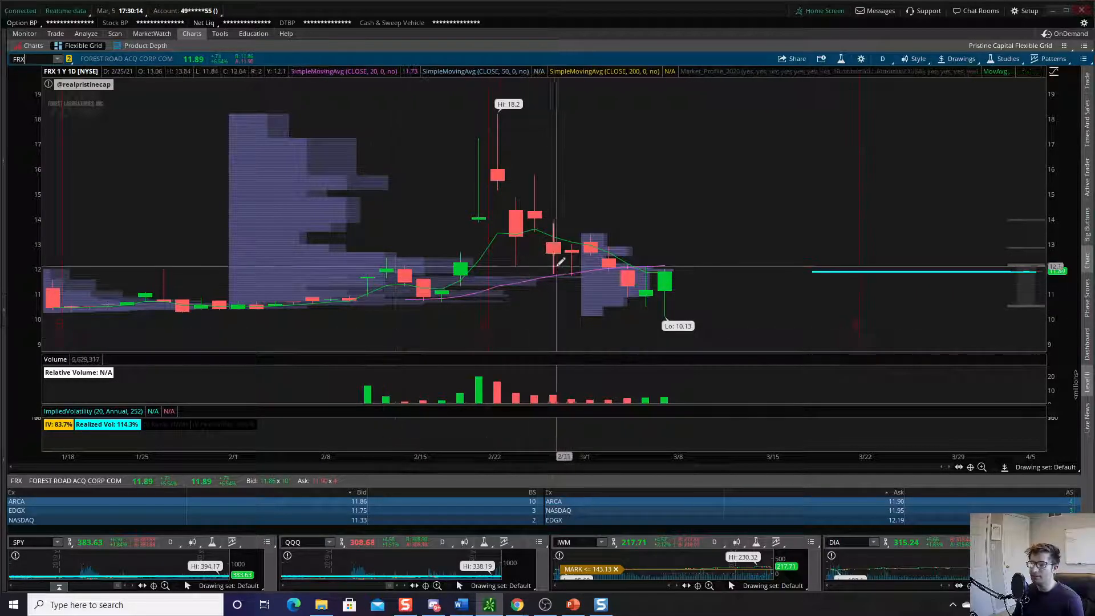
mouse_move(671, 283)
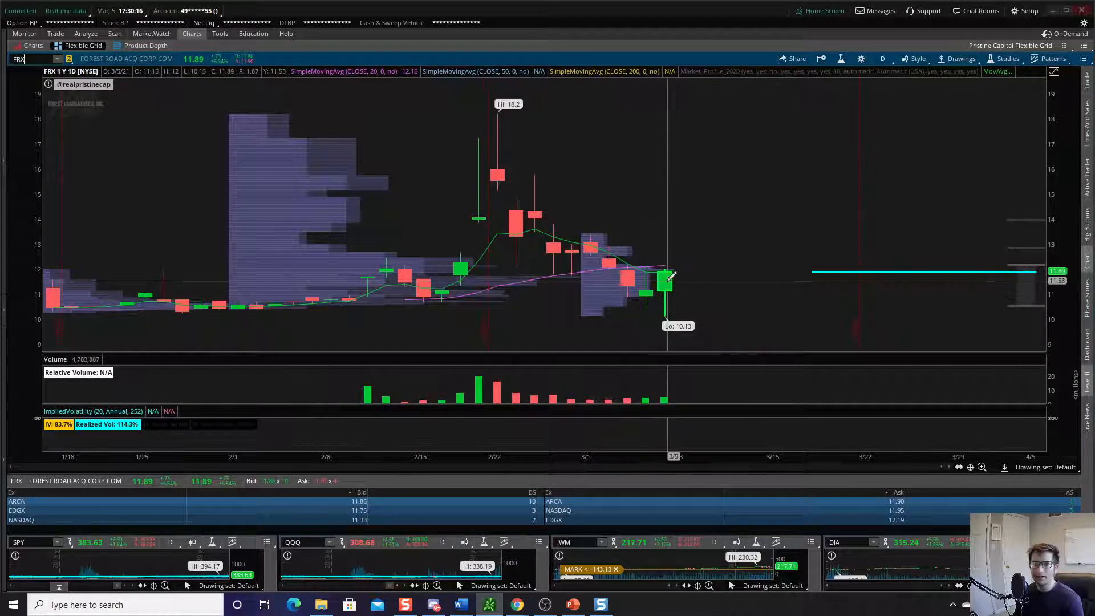
mouse_move(677, 273)
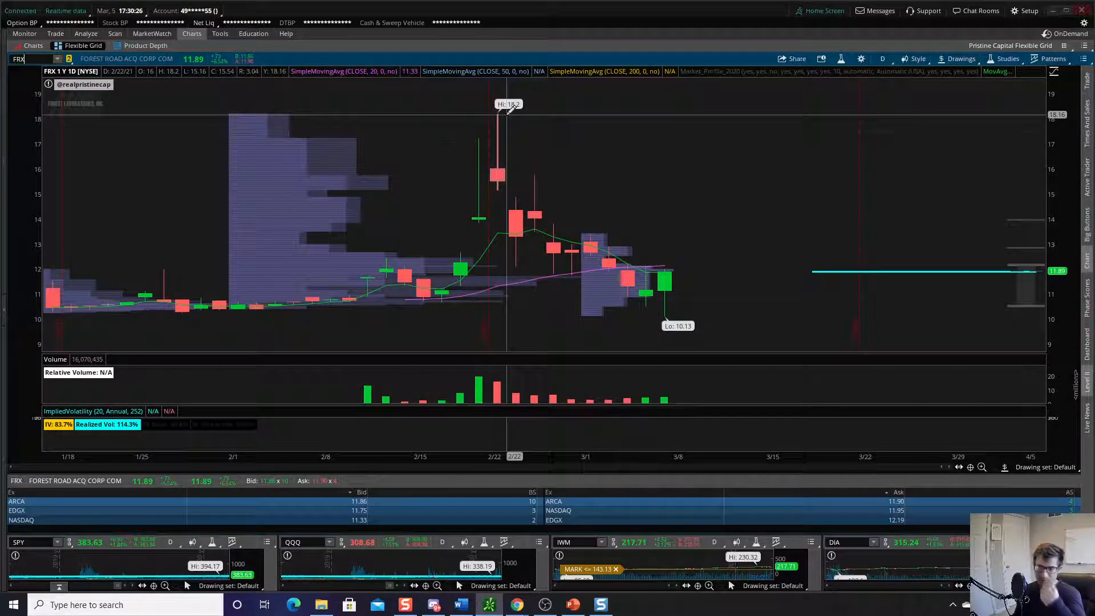
mouse_move(646, 293)
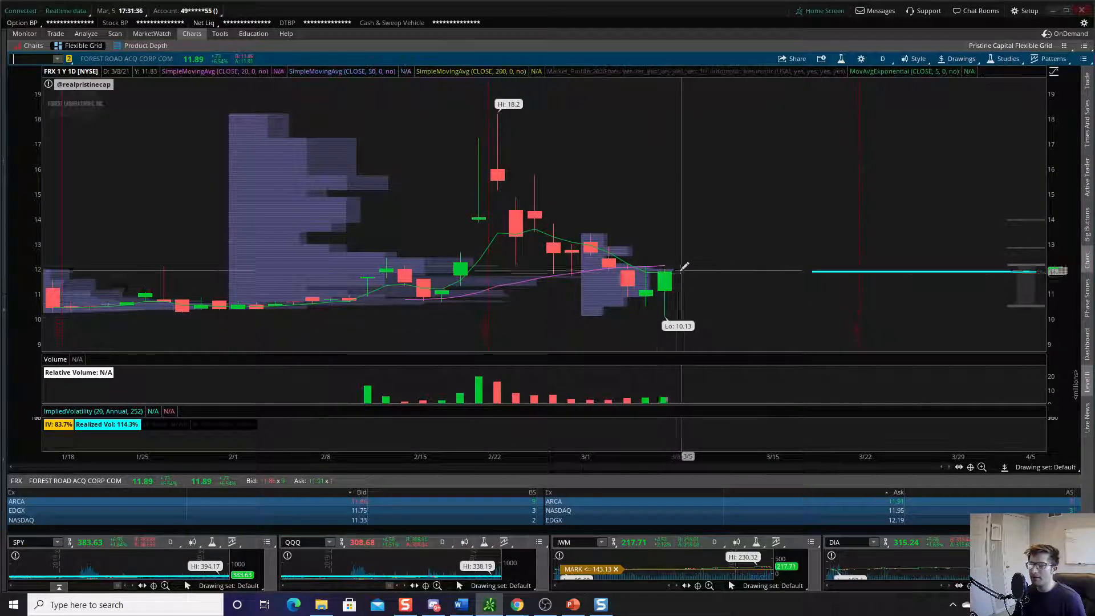
mouse_move(663, 263)
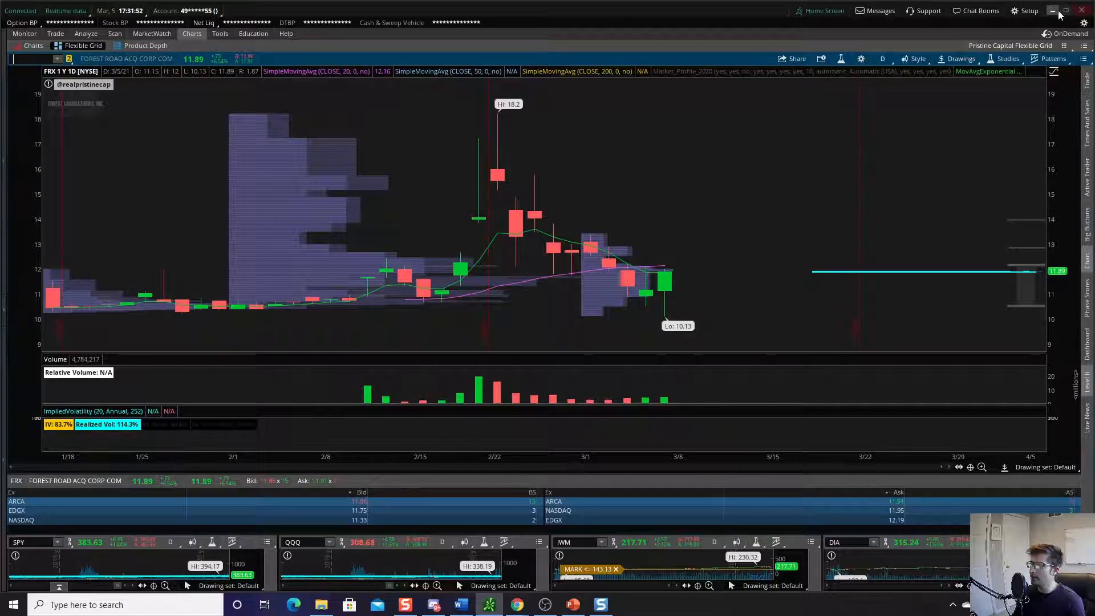
Check Discord's #trades-stock for the TWTR entry at $67.14, then return to thinkorswim.
click(1056, 10)
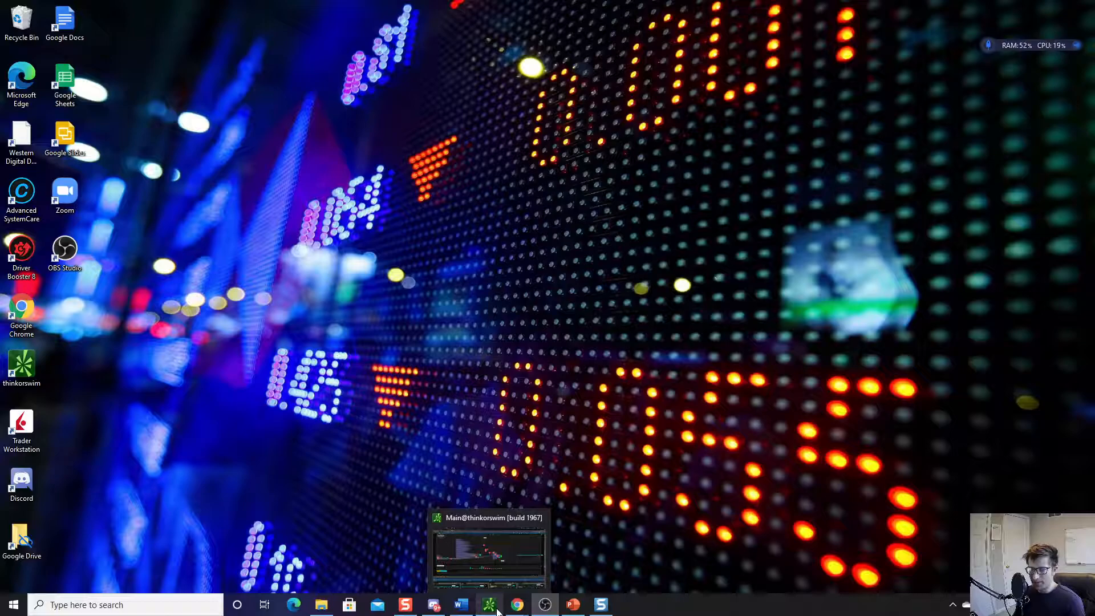
click(433, 605)
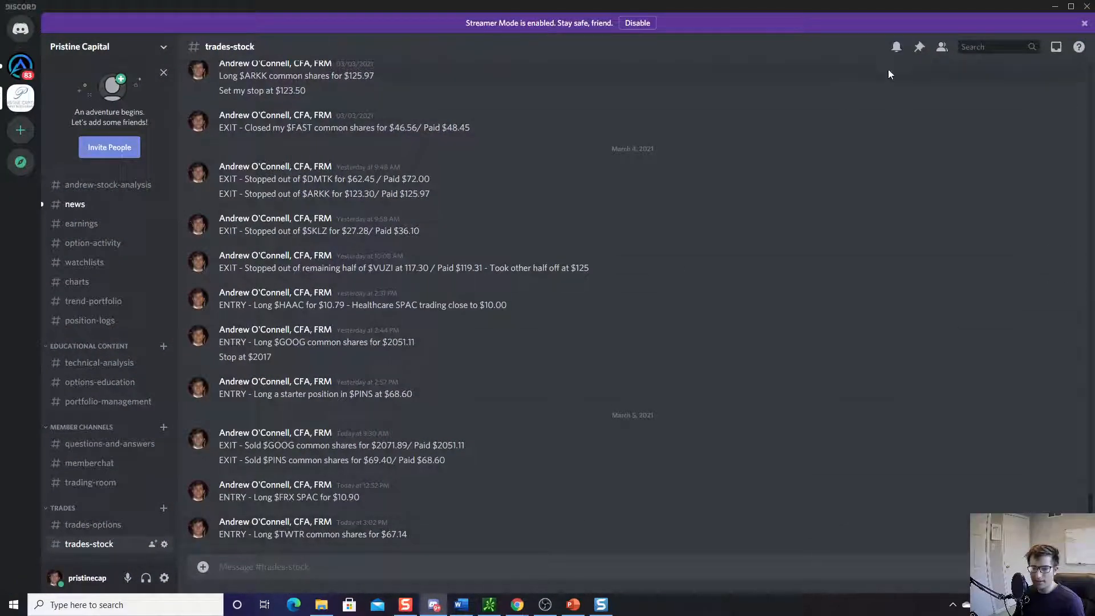
click(1056, 7)
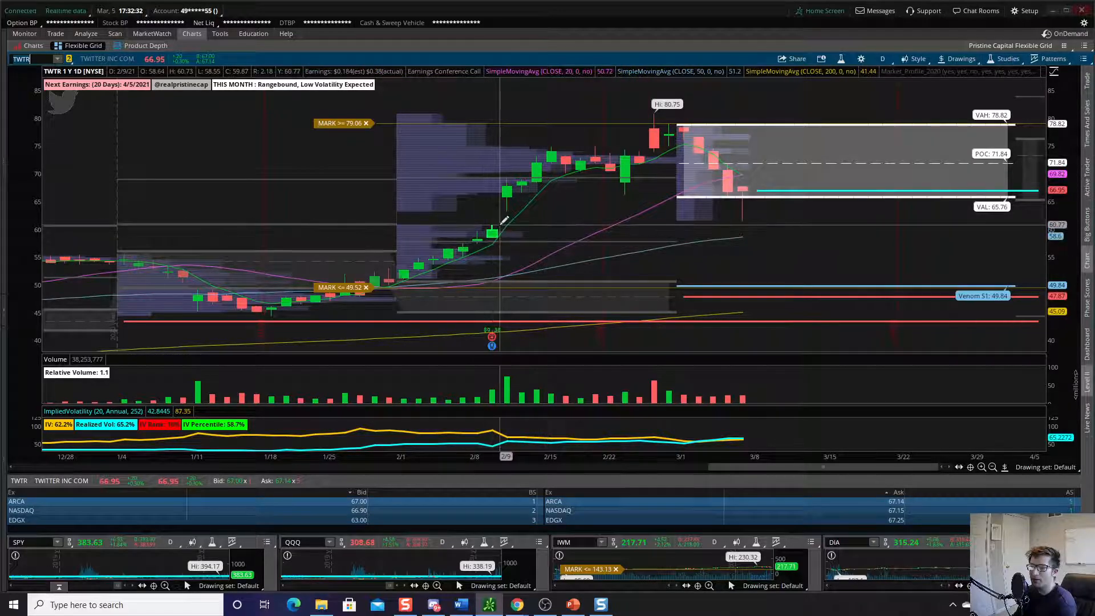
mouse_move(389, 271)
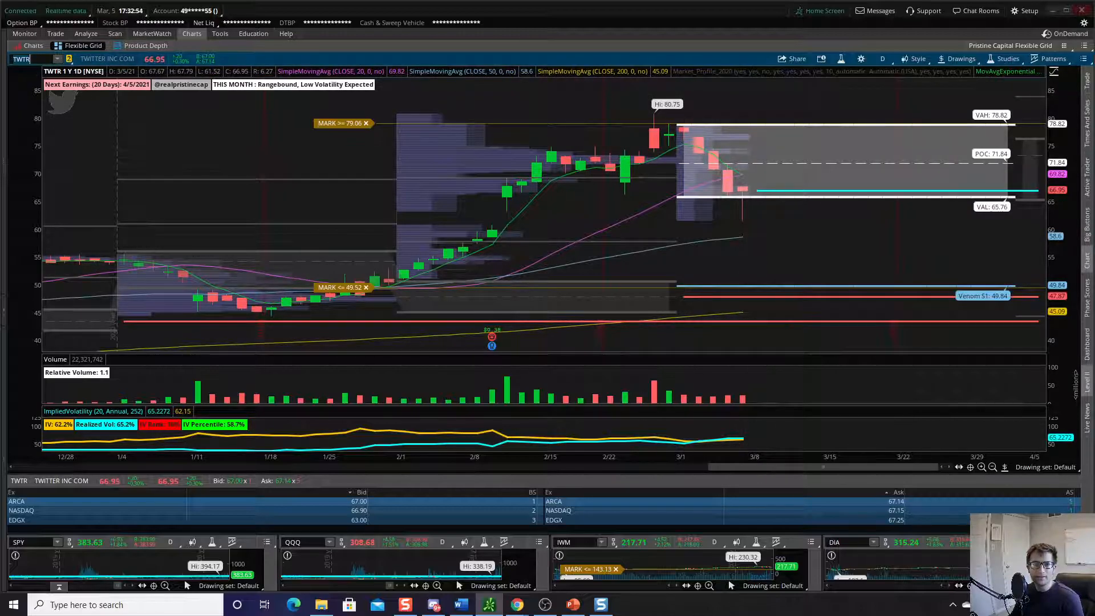
Load the DE one-year daily chart, then bring up the open browser windows.
text(DE)
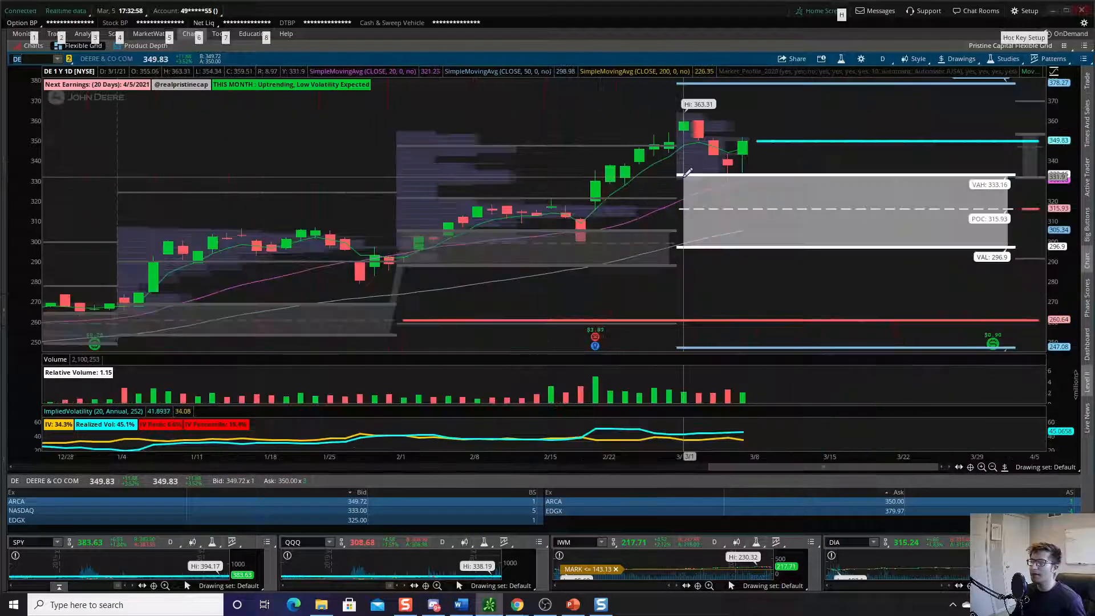
mouse_move(705, 184)
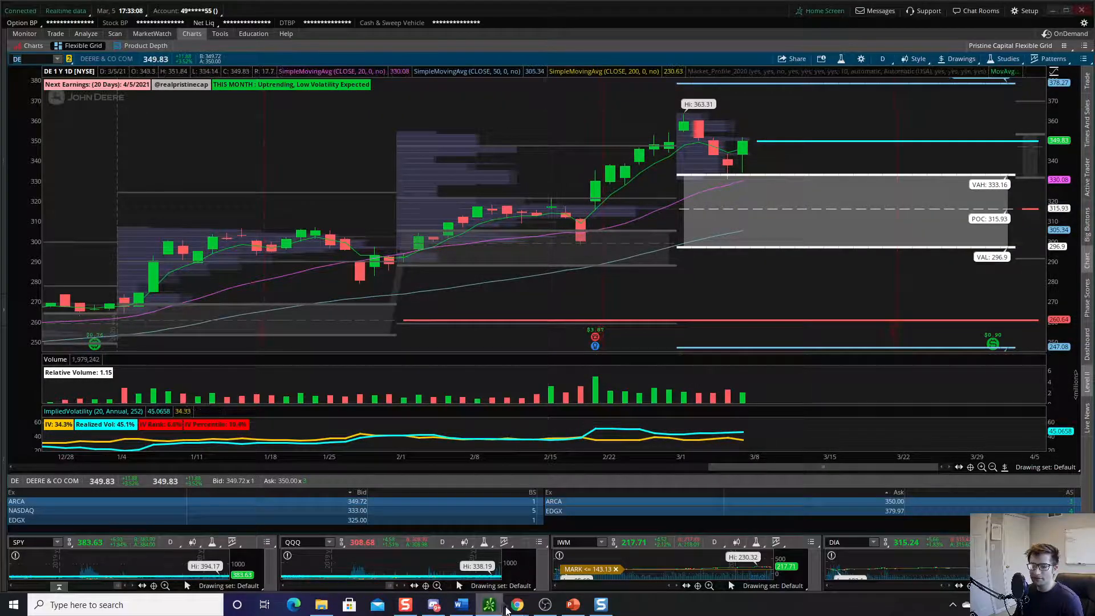
click(516, 605)
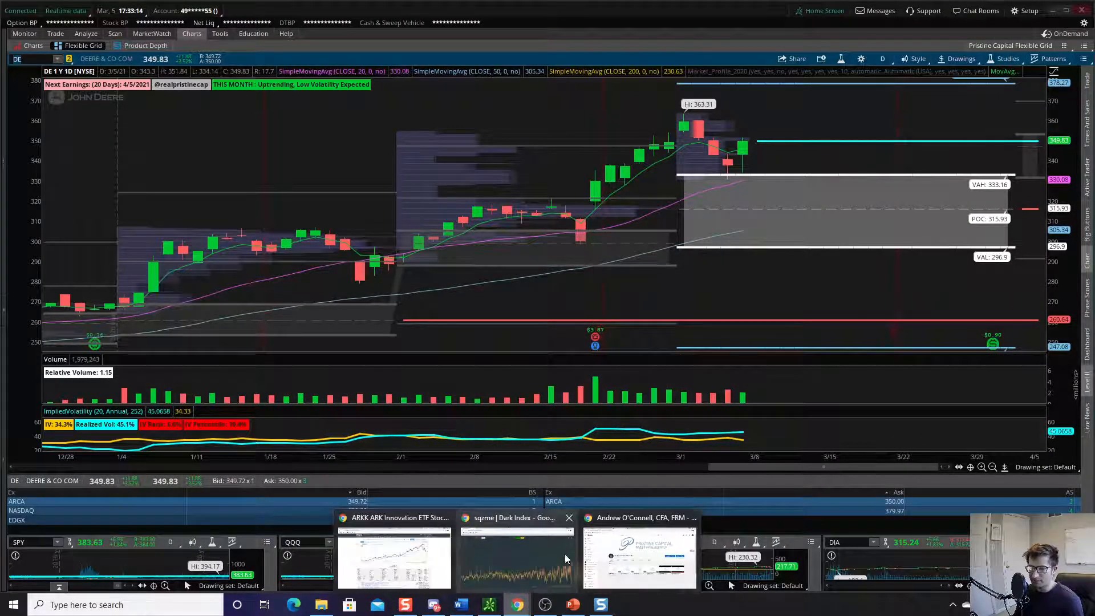
Bring Chrome forward on the Cheddar Flow options order flow page.
click(639, 556)
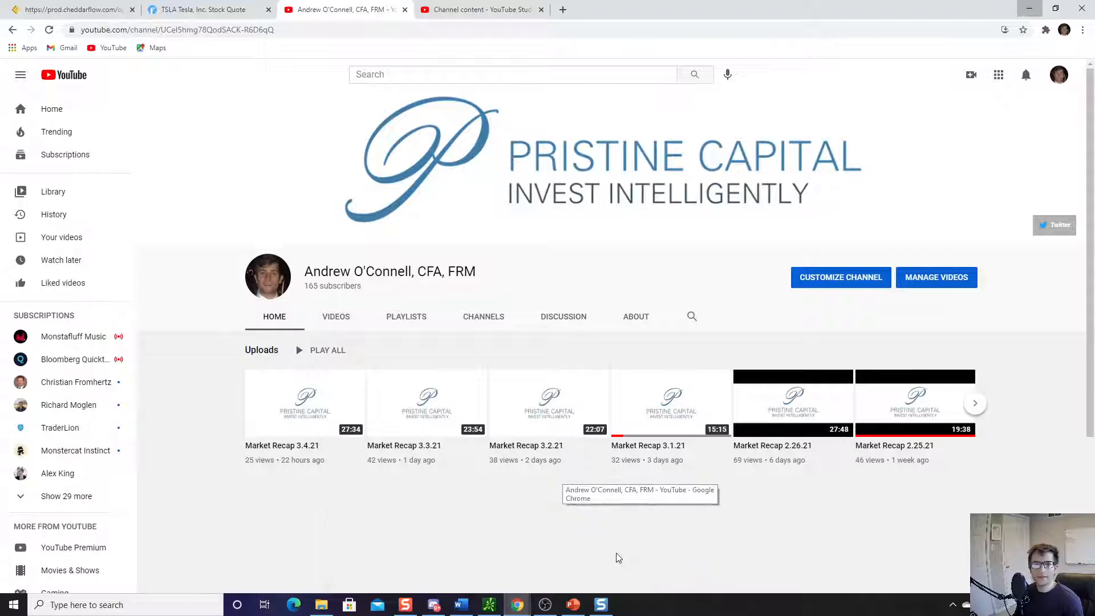
click(69, 10)
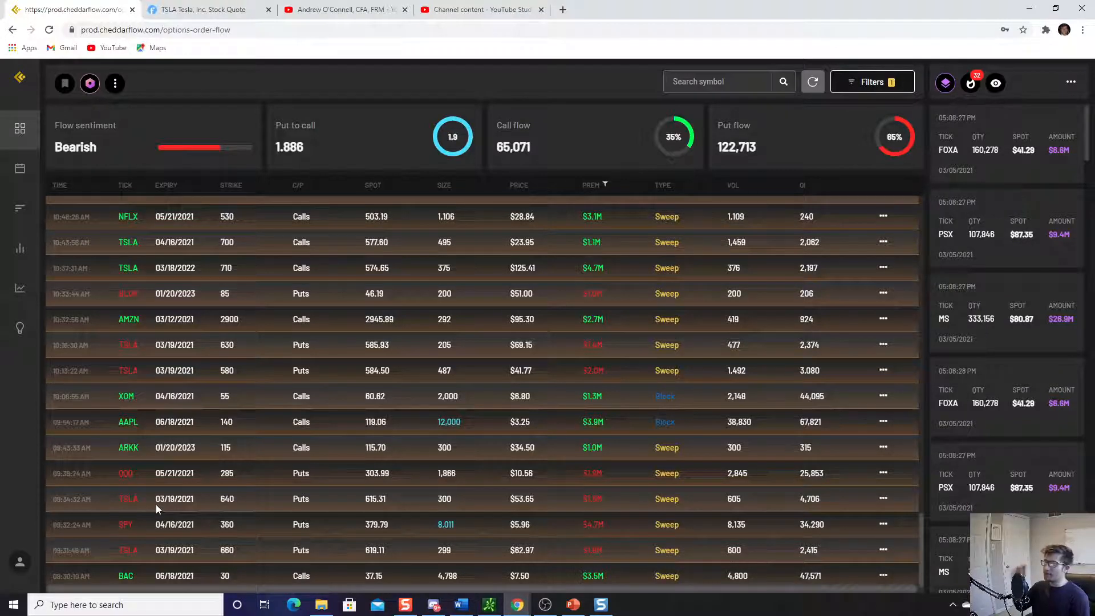
mouse_move(192, 379)
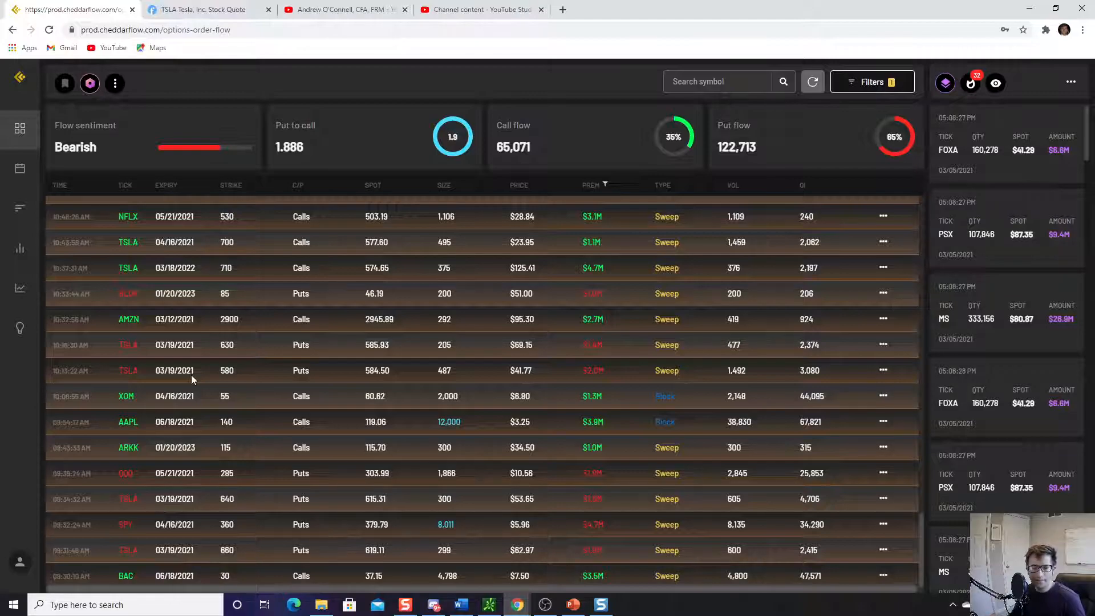
mouse_move(126, 460)
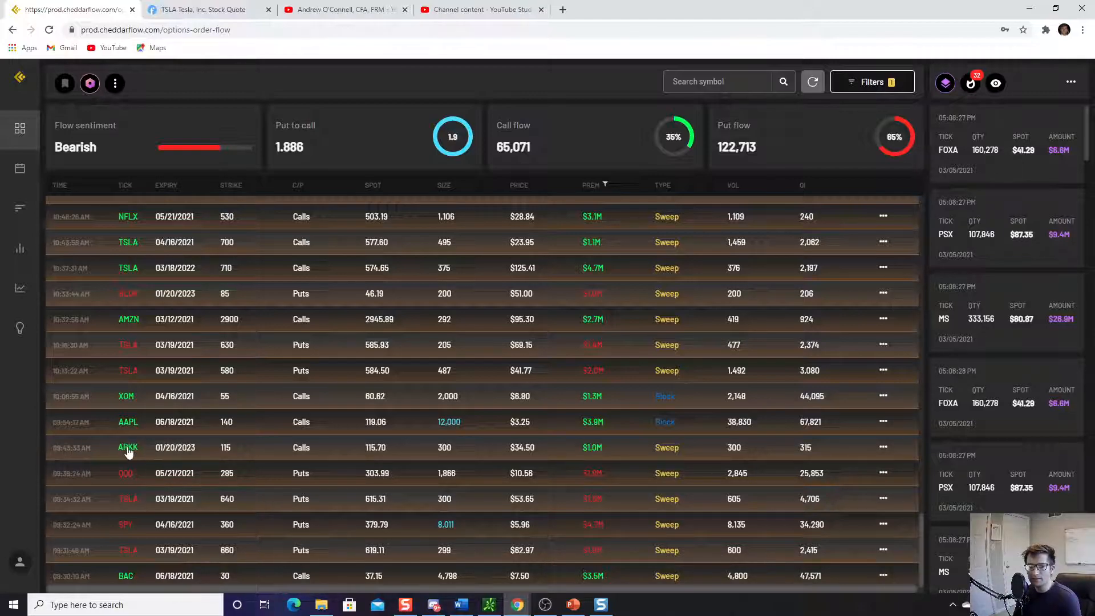
text(ARKK)
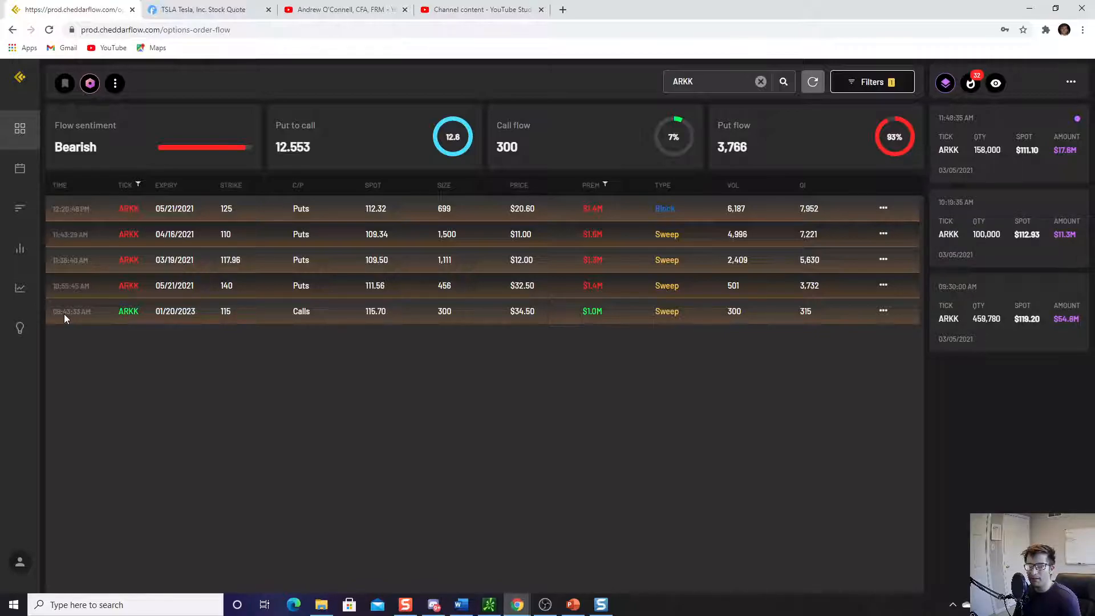
mouse_move(179, 328)
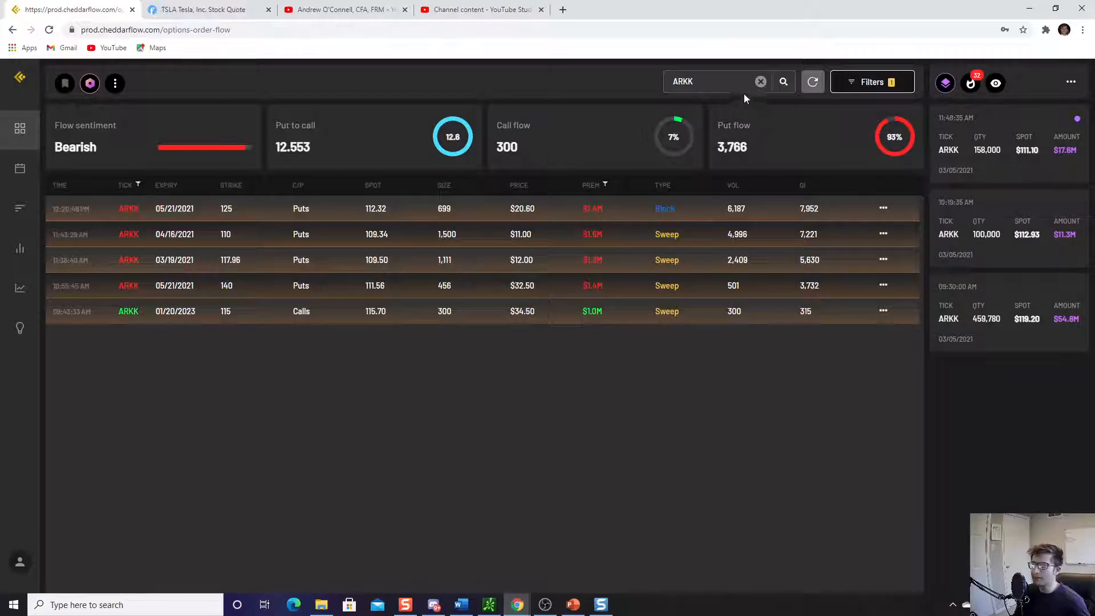
click(761, 83)
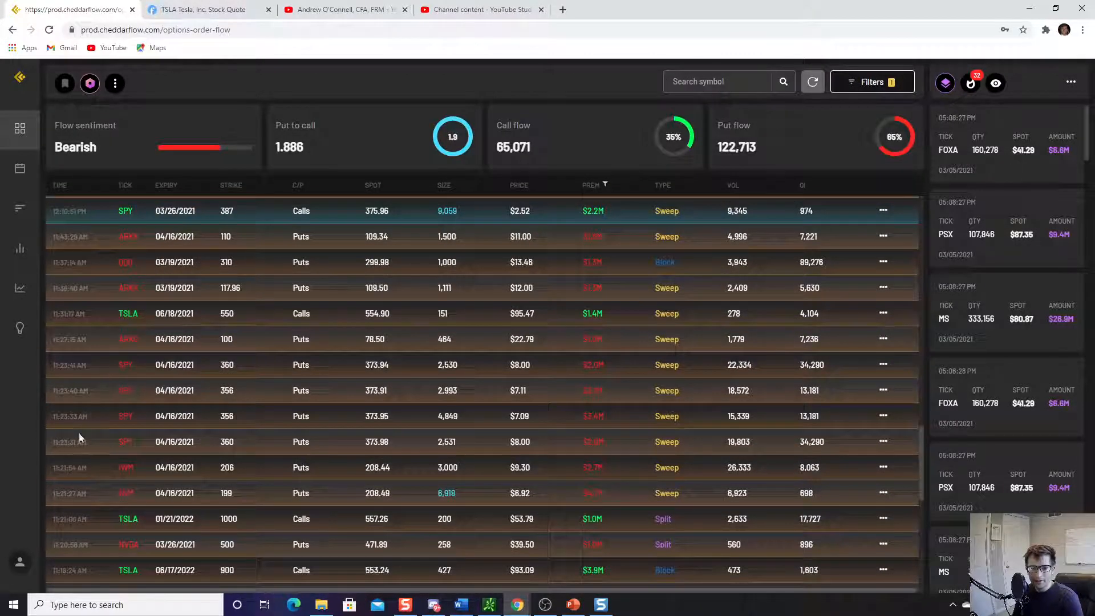
mouse_move(212, 472)
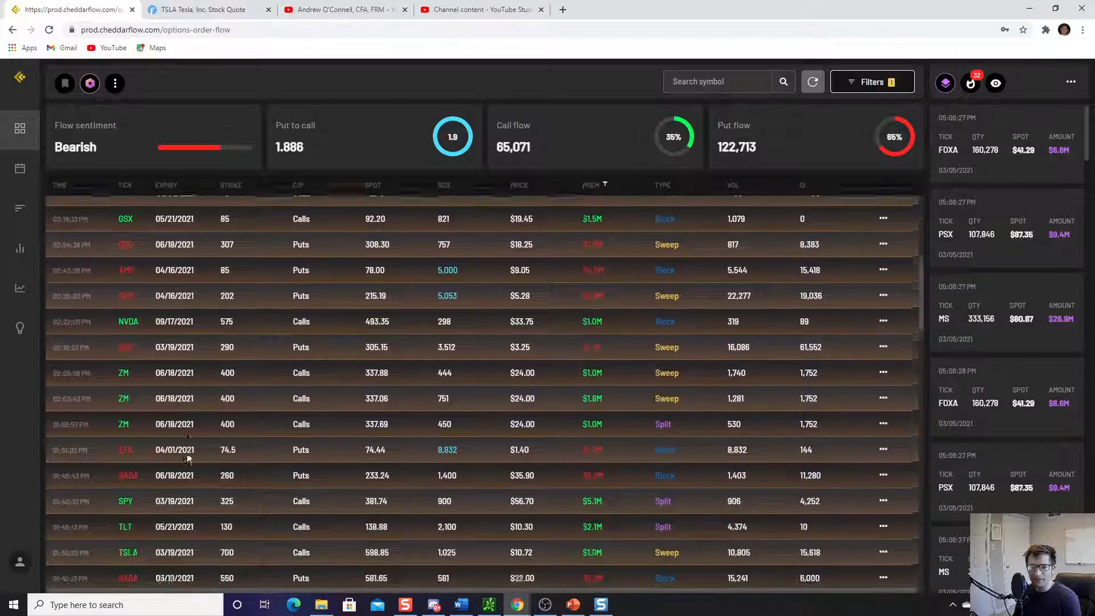
Scroll to older ZM call orders, then switch to the Finviz ZM quote page.
scroll(down, 3)
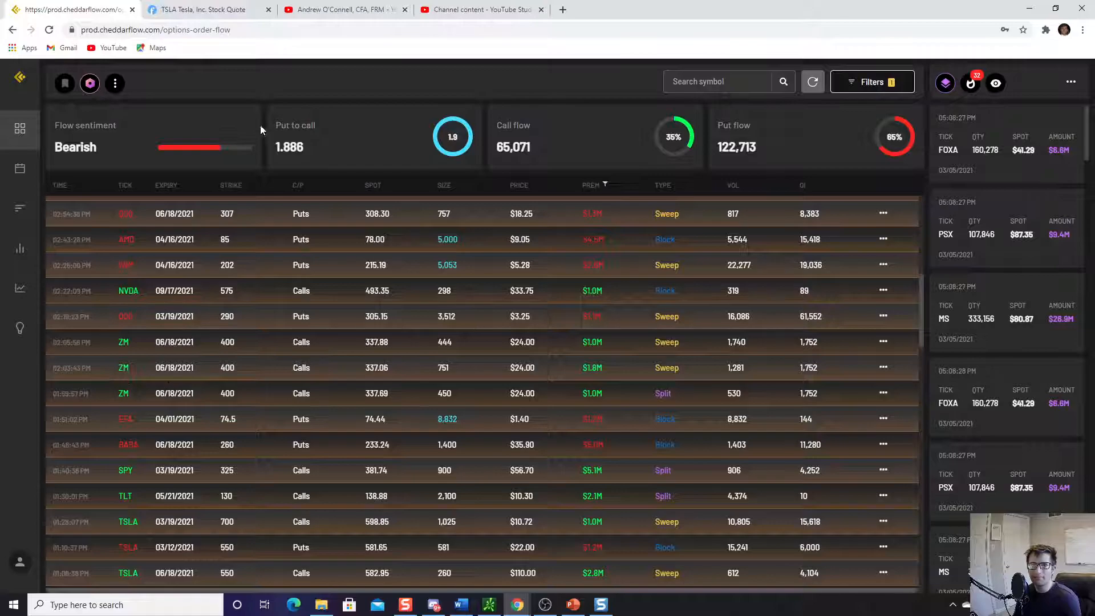
click(203, 9)
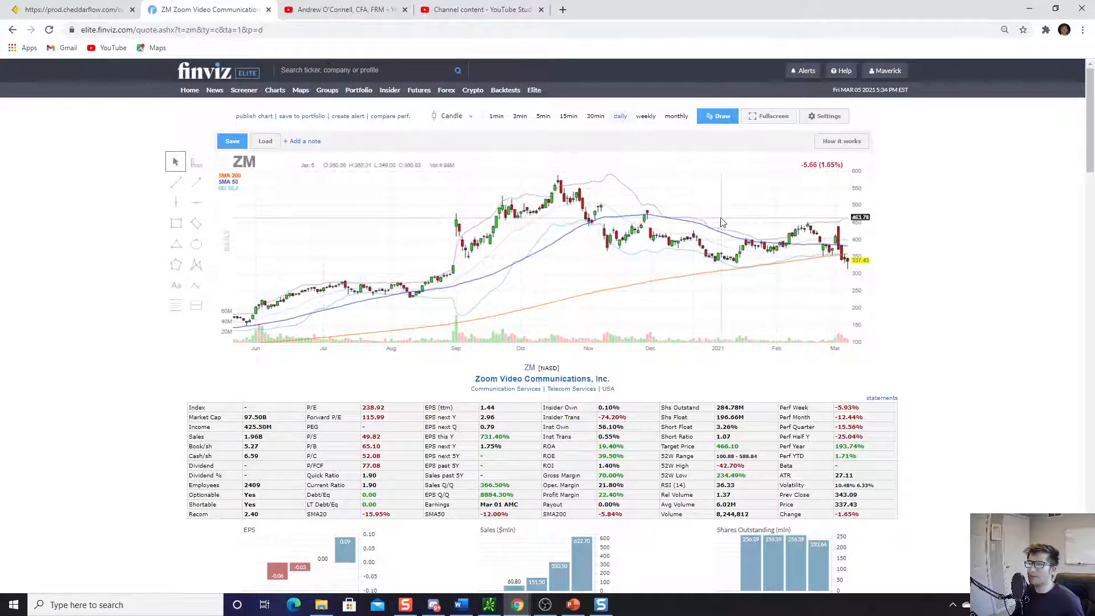
mouse_move(806, 263)
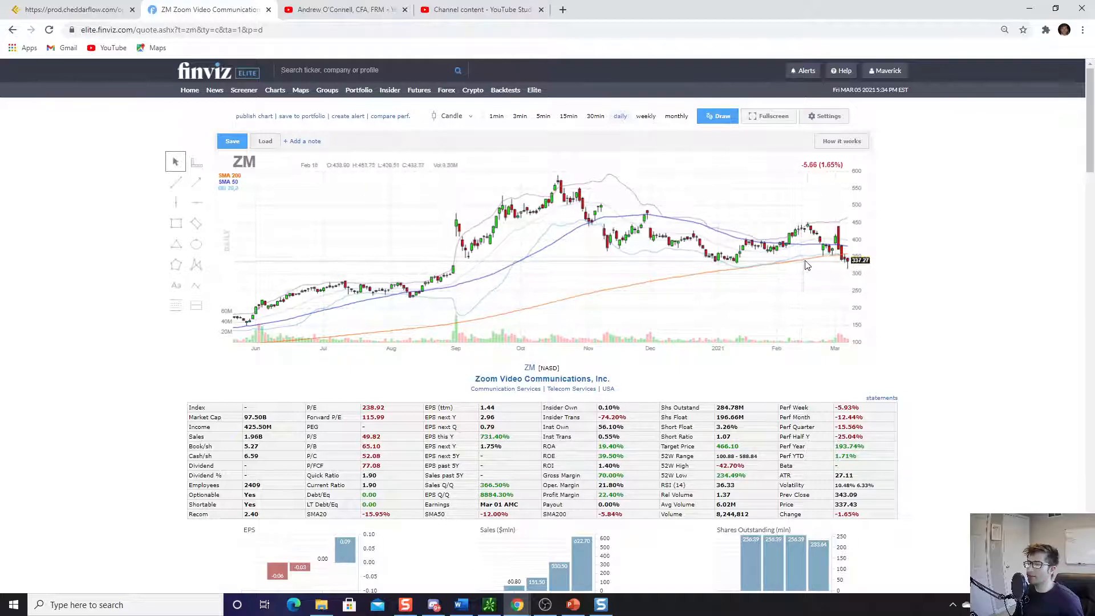
mouse_move(863, 246)
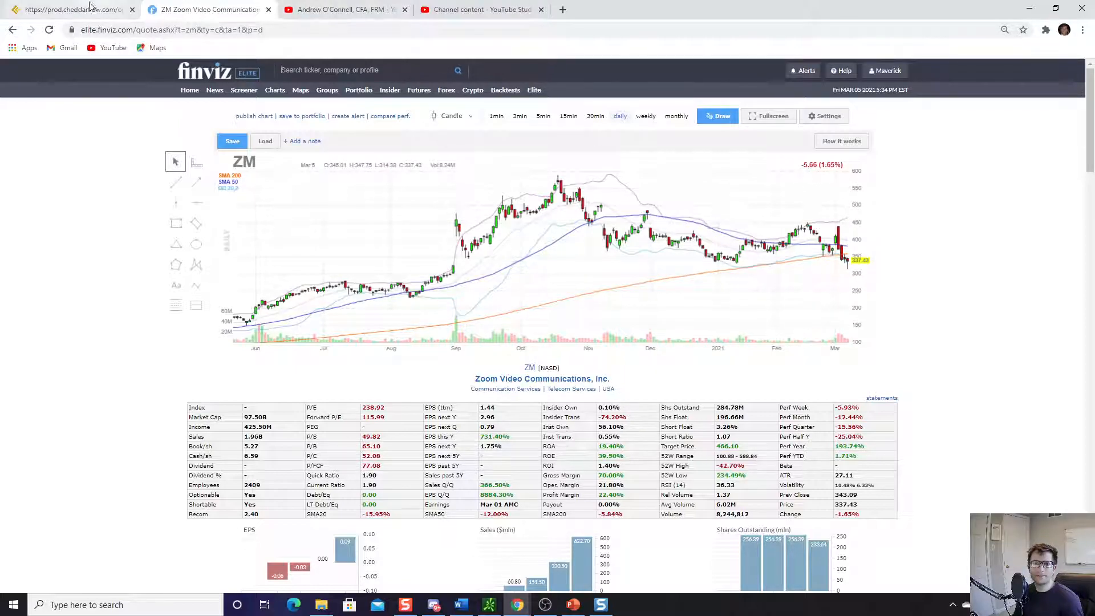
Return from the Finviz ZM page to the Cheddar Flow order flow.
click(69, 9)
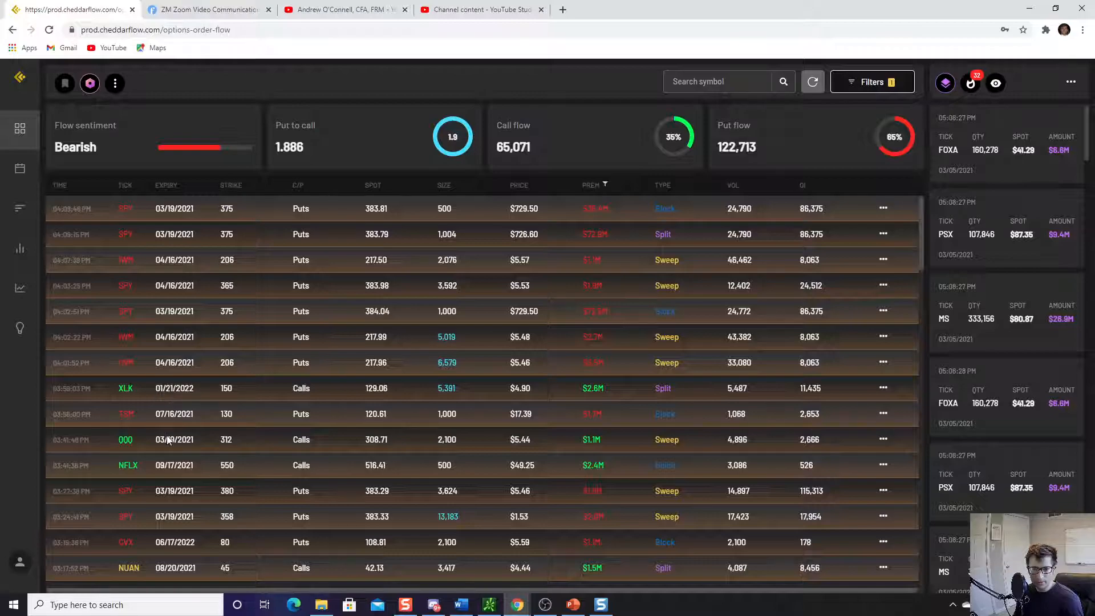
mouse_move(272, 243)
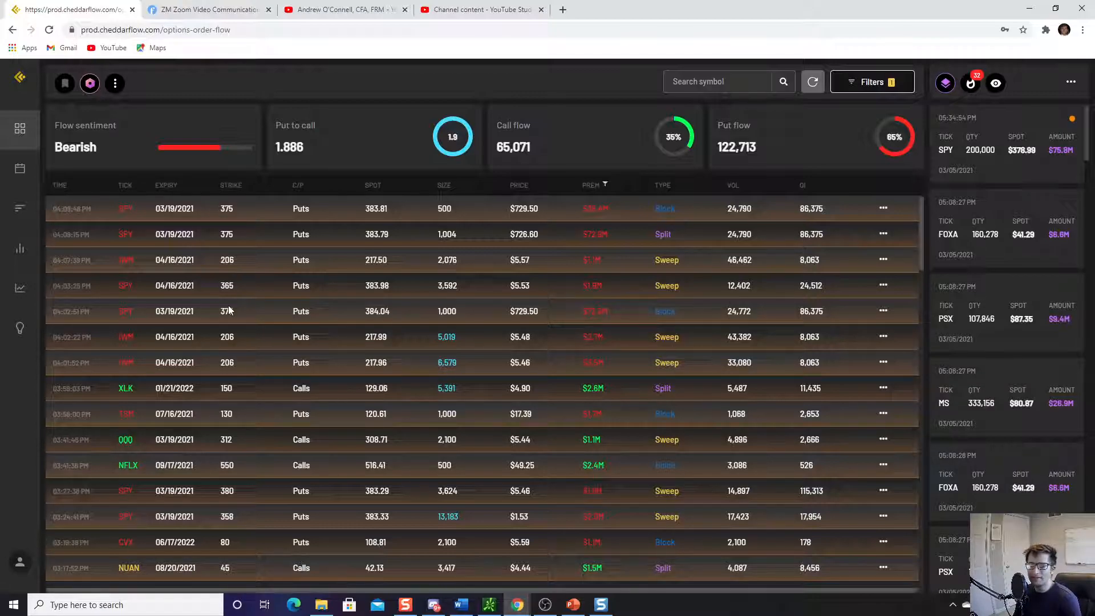
mouse_move(596, 309)
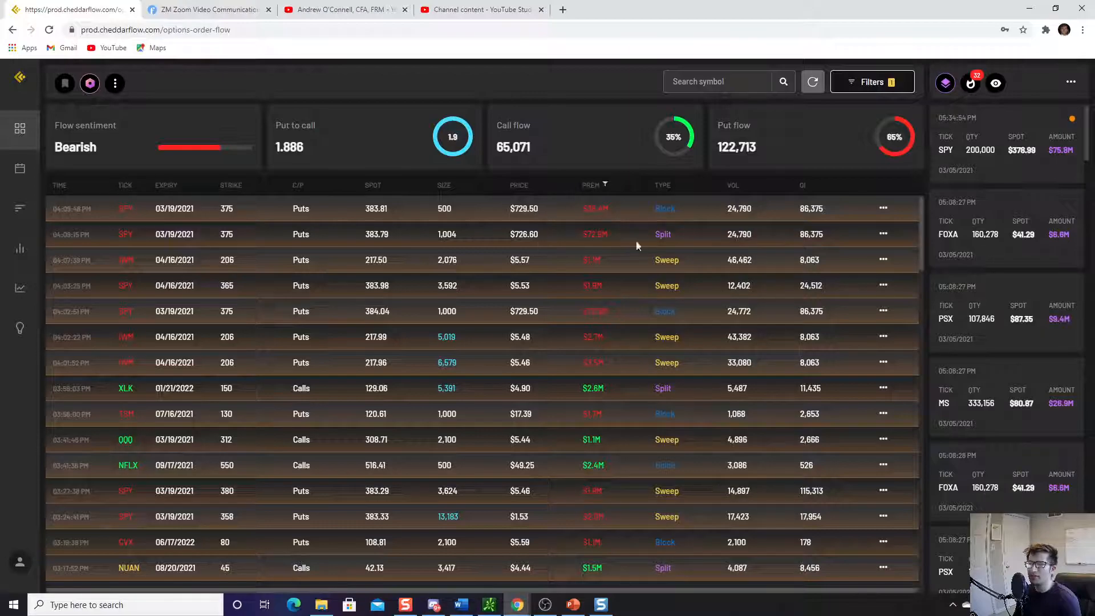
mouse_move(167, 233)
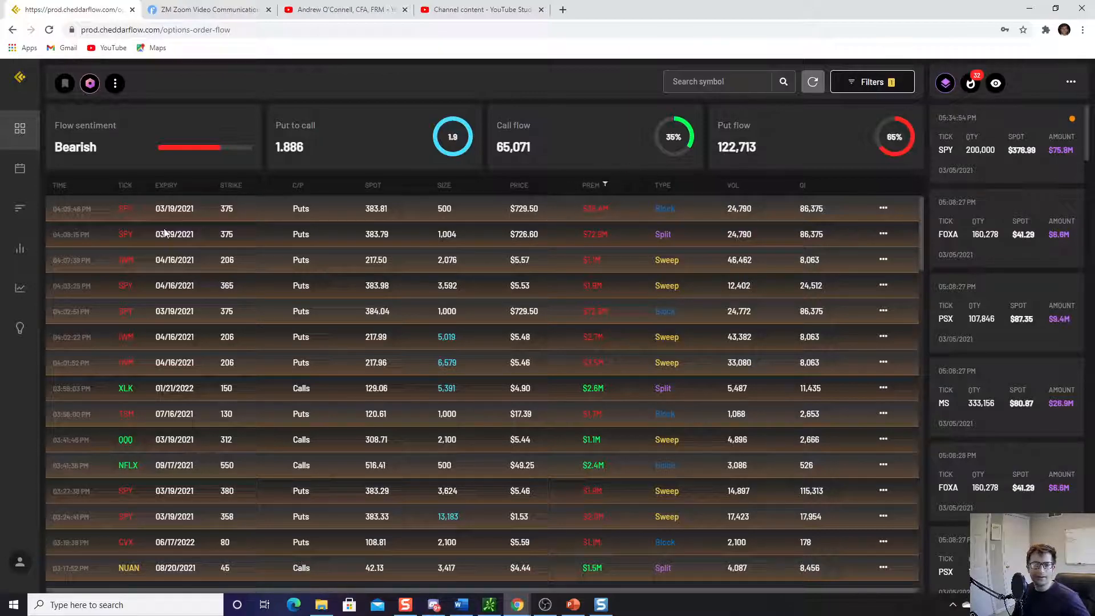
mouse_move(589, 325)
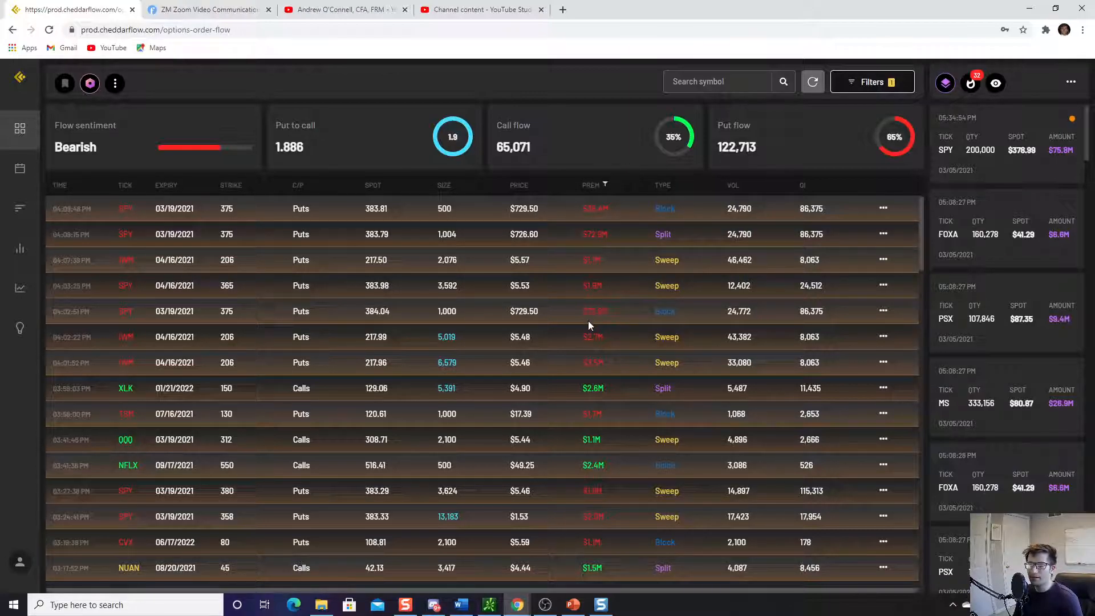
Scroll the order flow table to review the SPY and IWM put orders.
scroll(down, 3)
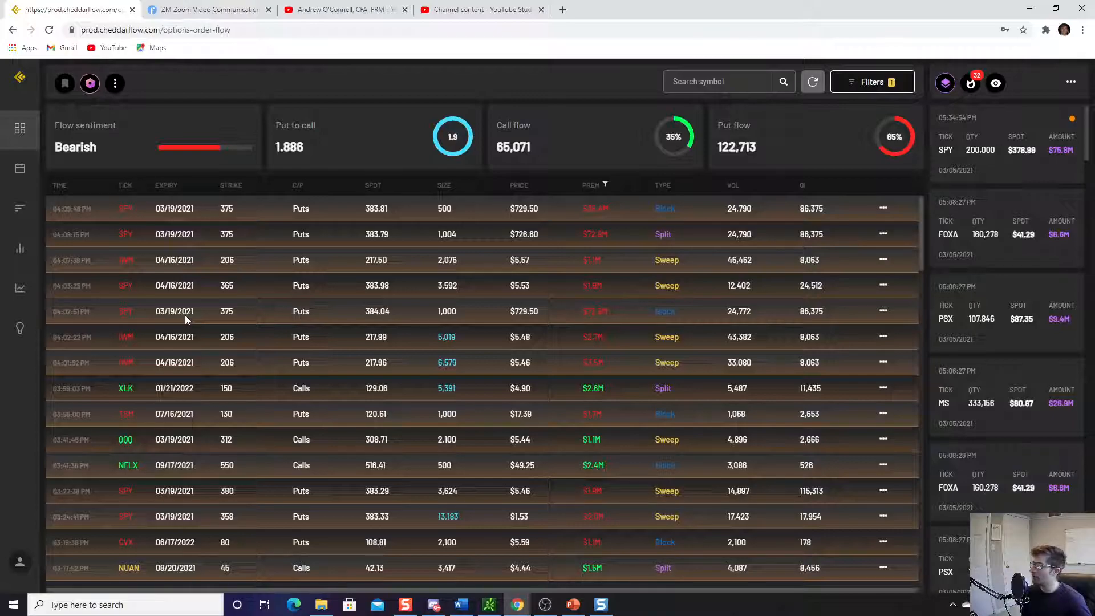
mouse_move(911, 523)
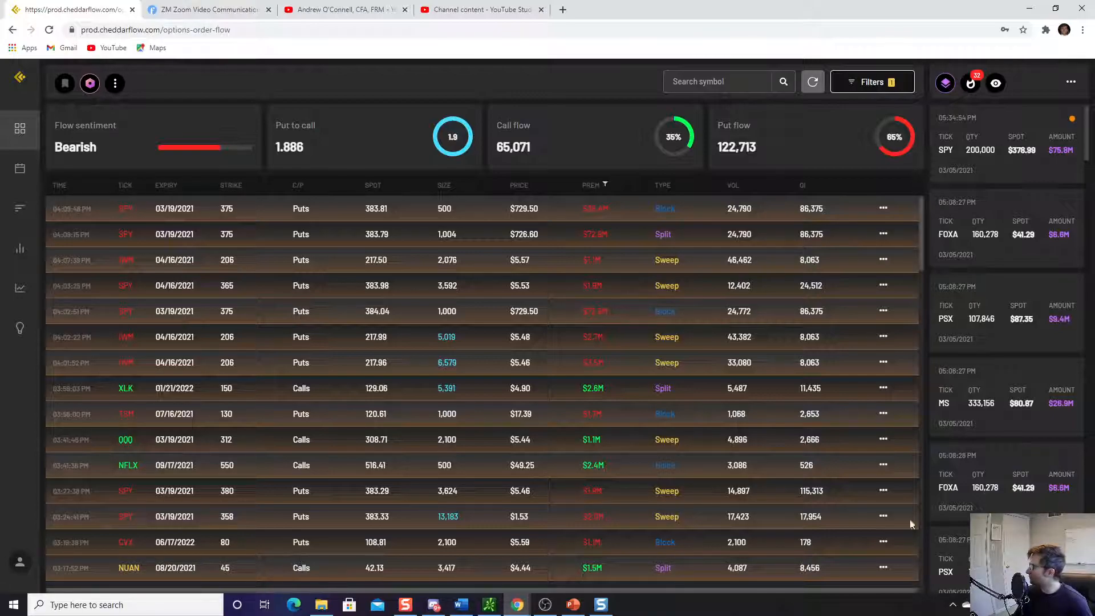